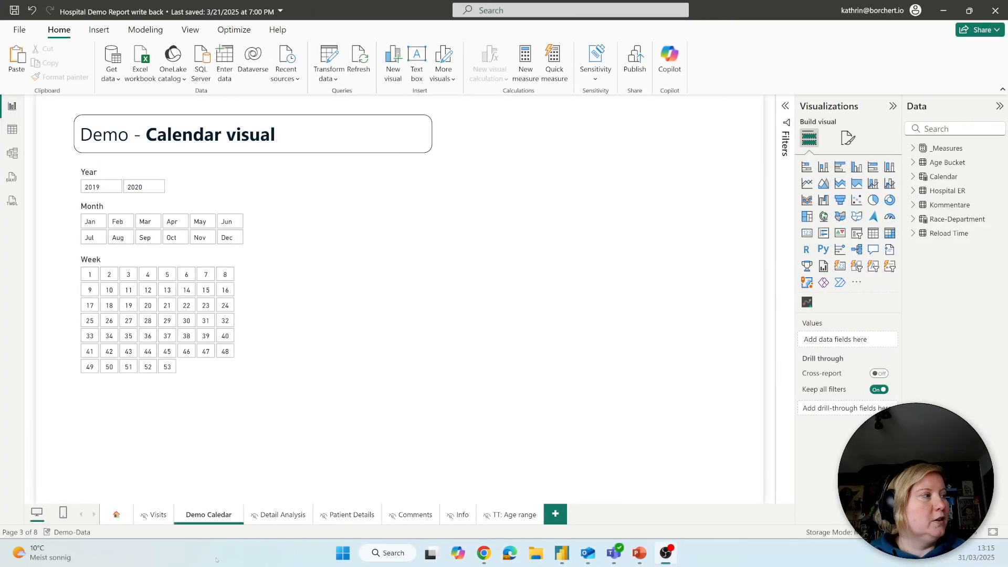
Show the Visits page and filter its calendar to 2019, then to 2020
click(158, 514)
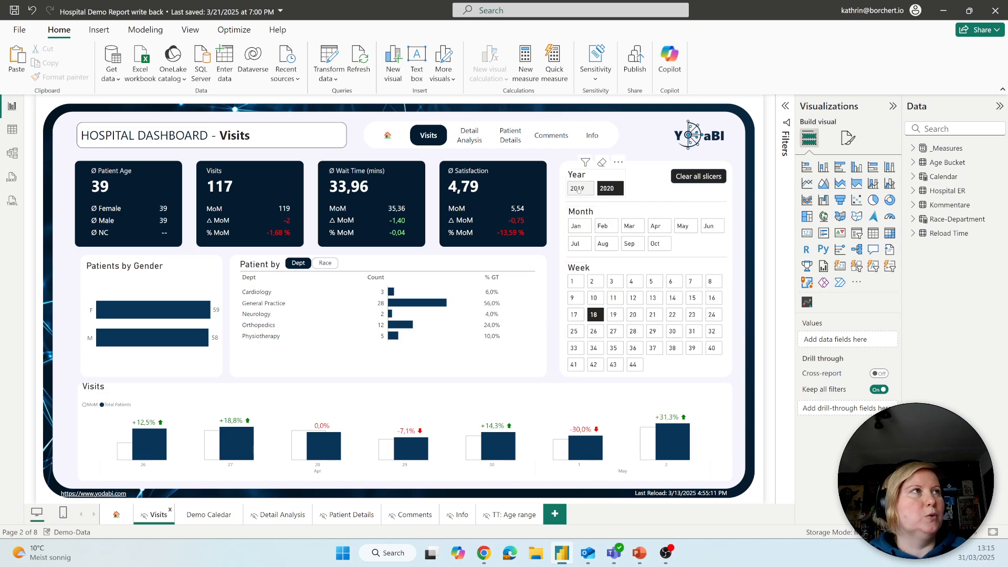
click(579, 188)
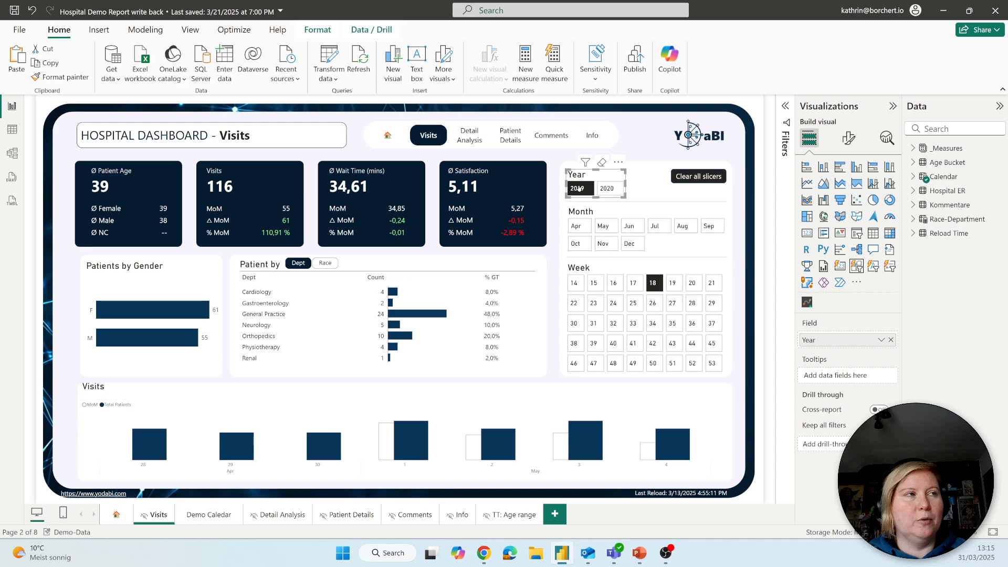
mouse_move(579, 189)
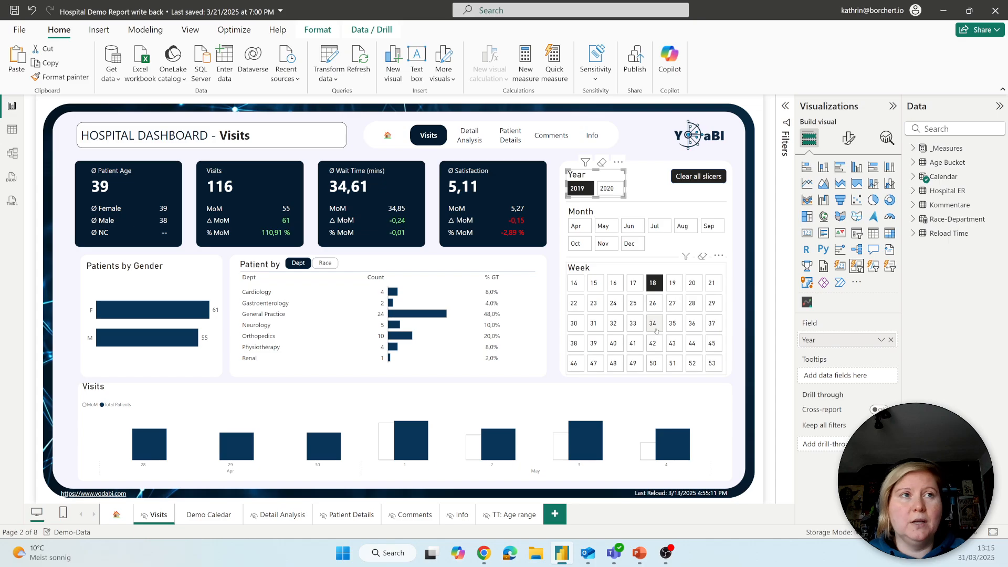
click(607, 188)
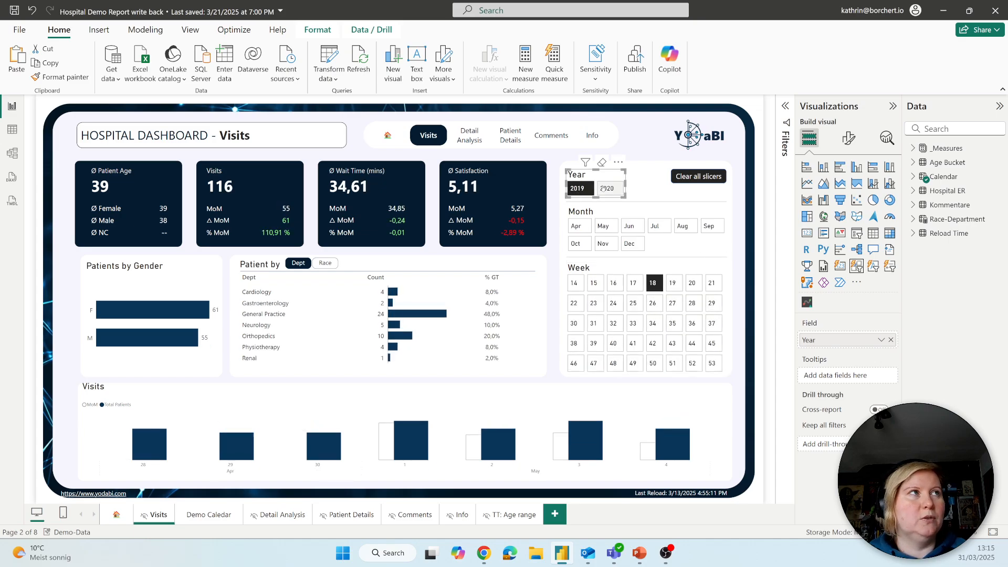
click(609, 188)
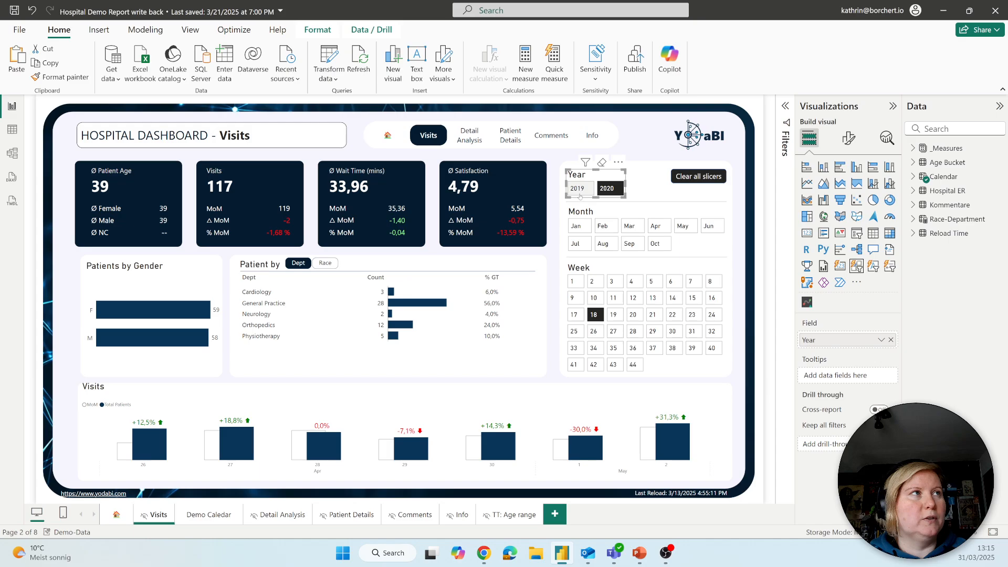
Filter the Visits dashboard to week 21, giving 137 visits and 36,71 average wait
click(606, 226)
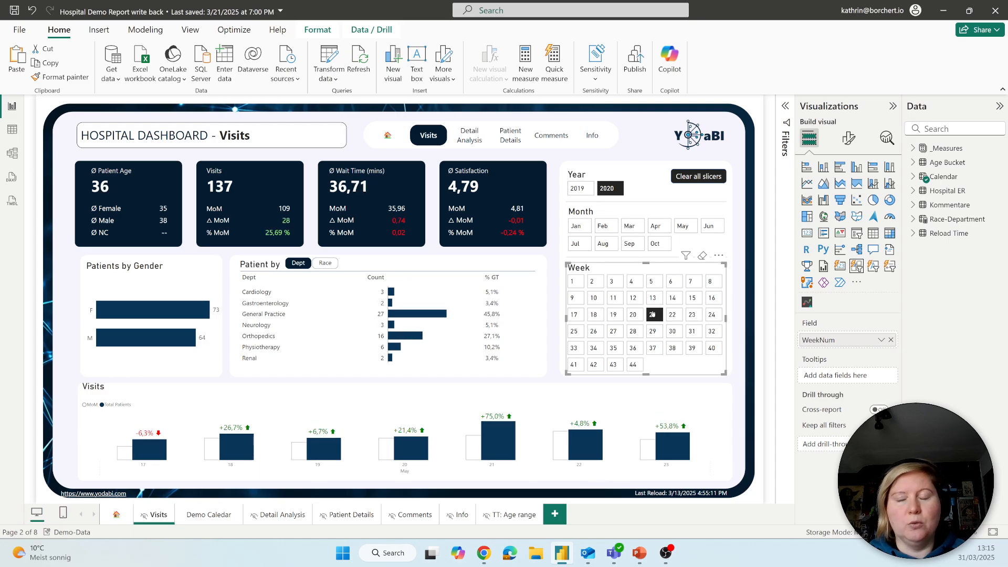
click(653, 315)
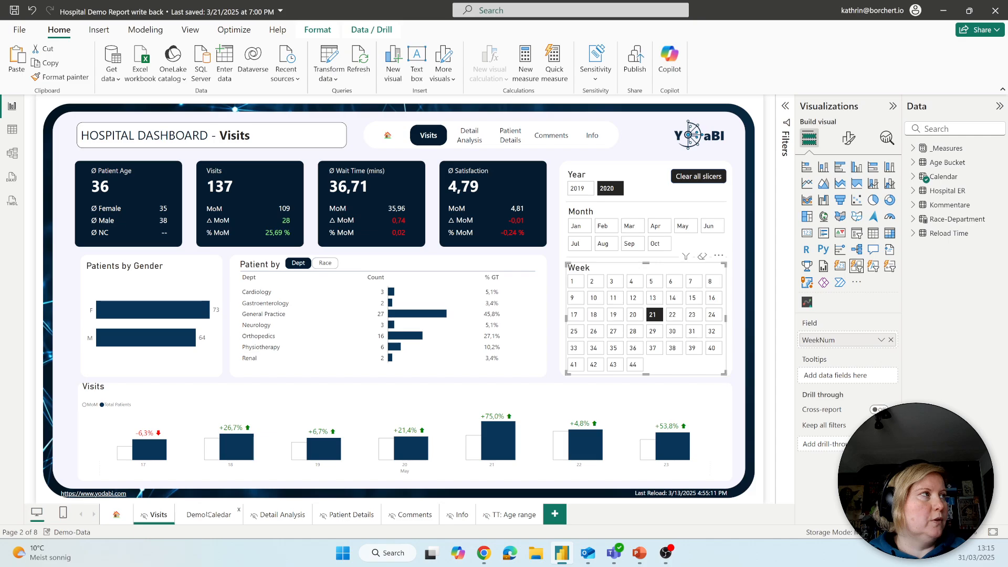
Give the Demo Calendar page the Demo Calendar.png canvas background image
click(208, 515)
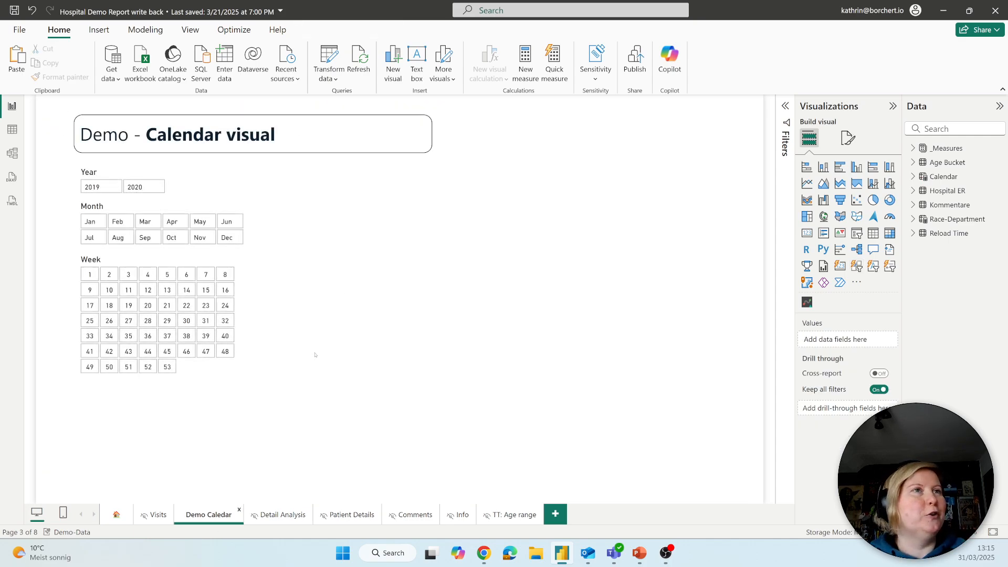
mouse_move(661, 281)
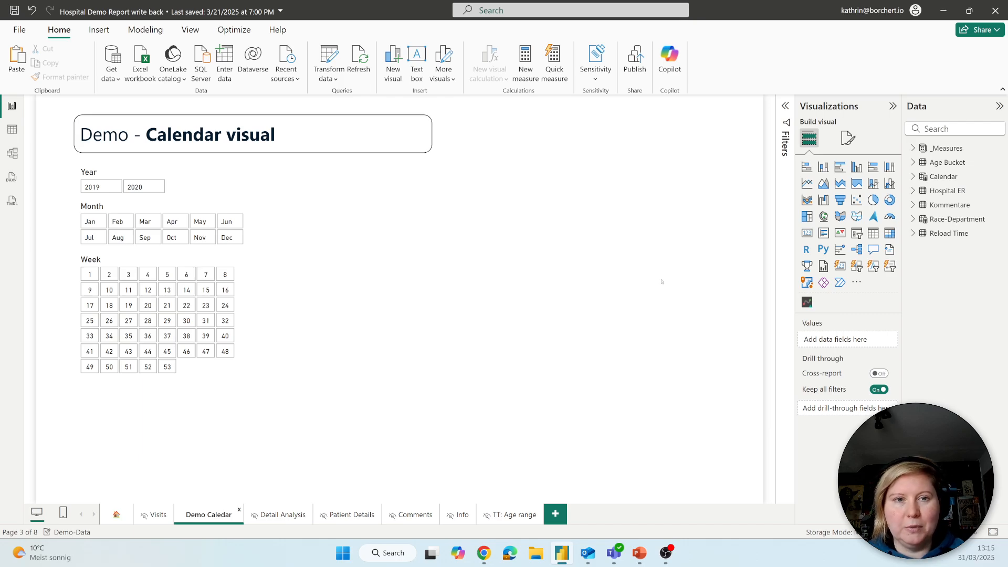
click(848, 138)
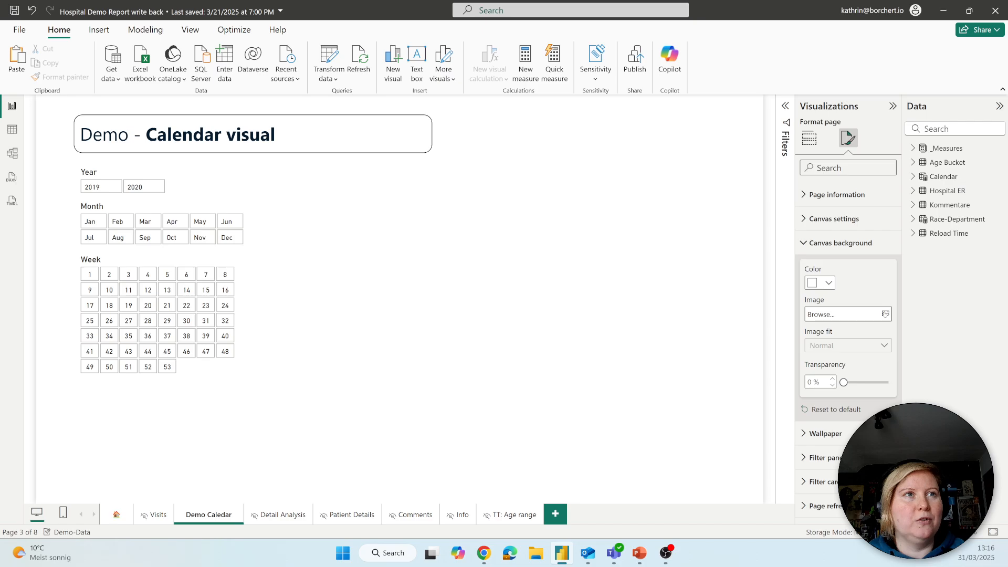
click(844, 313)
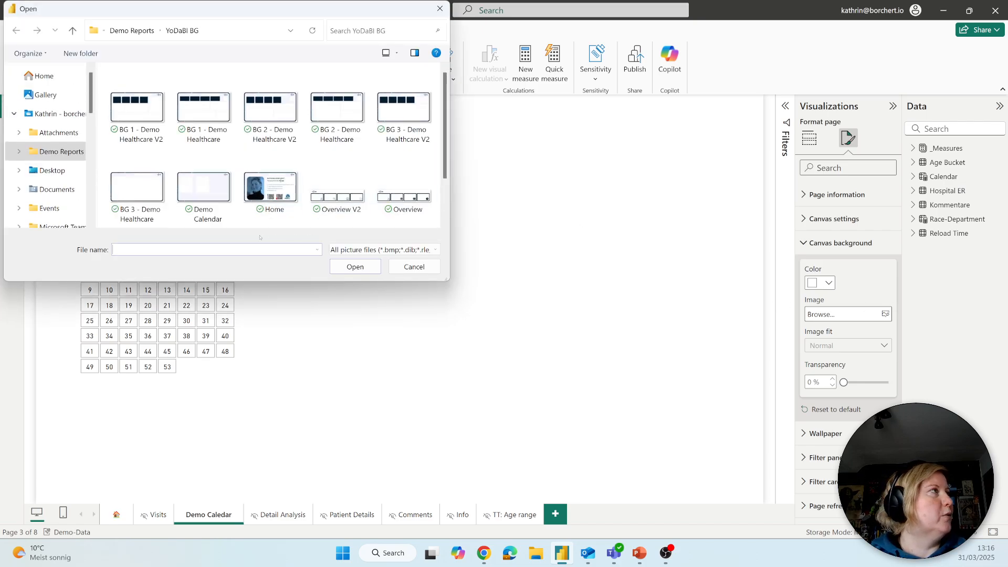
click(204, 186)
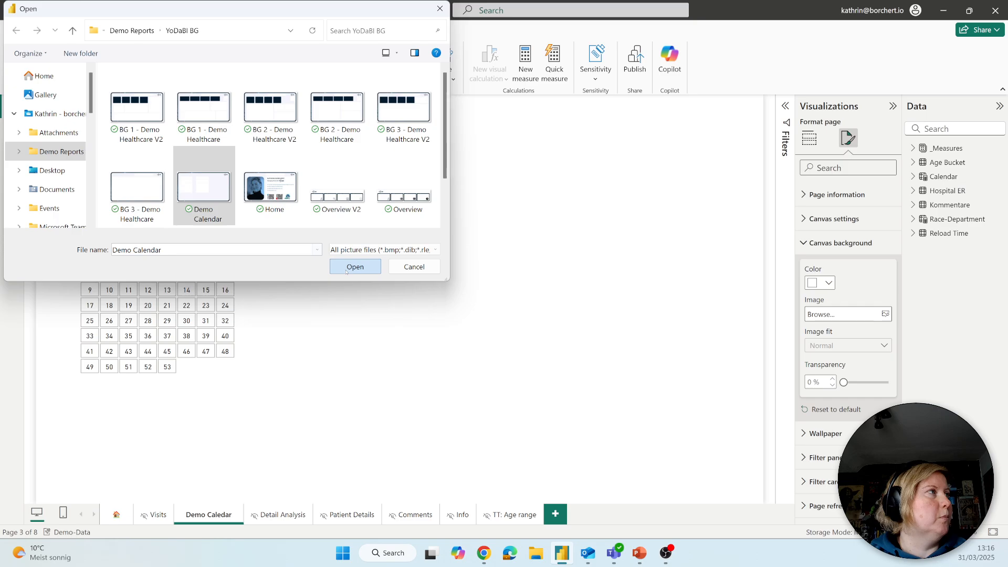
click(355, 266)
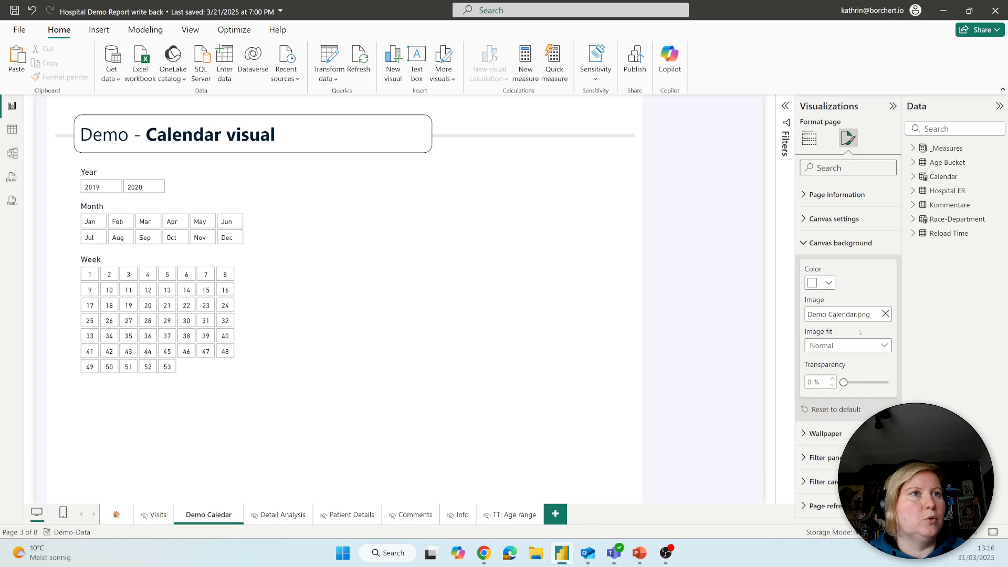
Set the canvas background Image fit to Fit
click(848, 345)
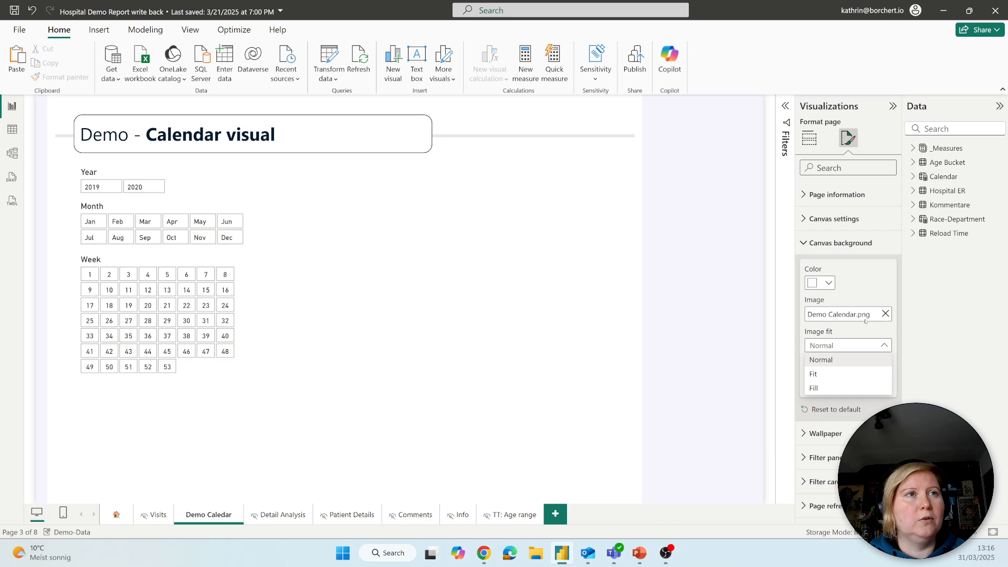
mouse_move(812, 374)
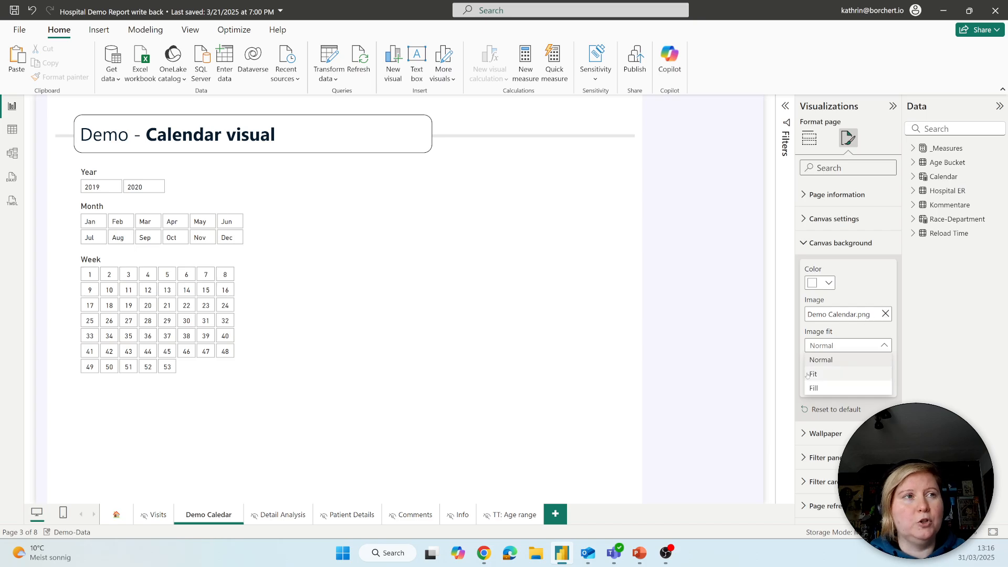
click(813, 374)
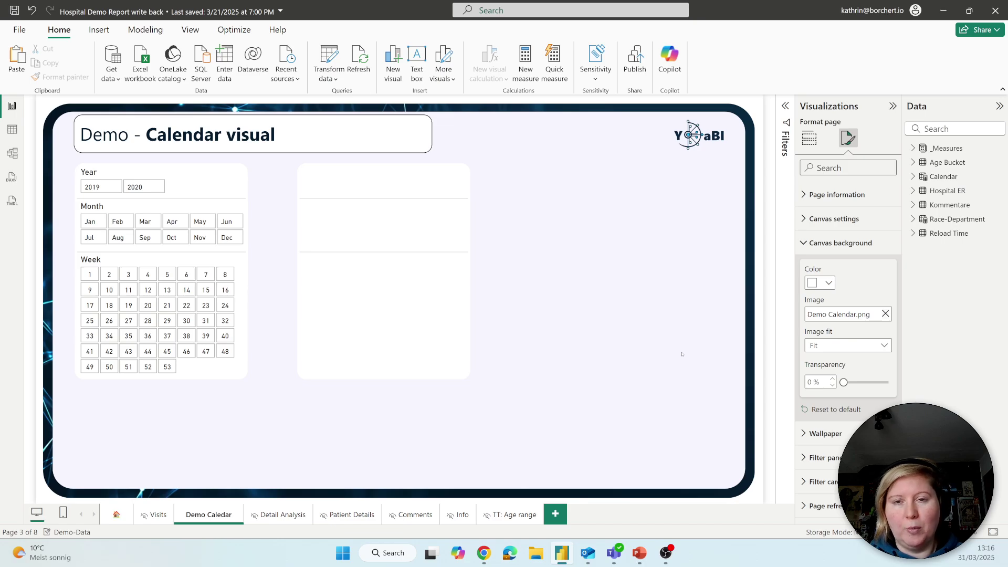
mouse_move(117, 447)
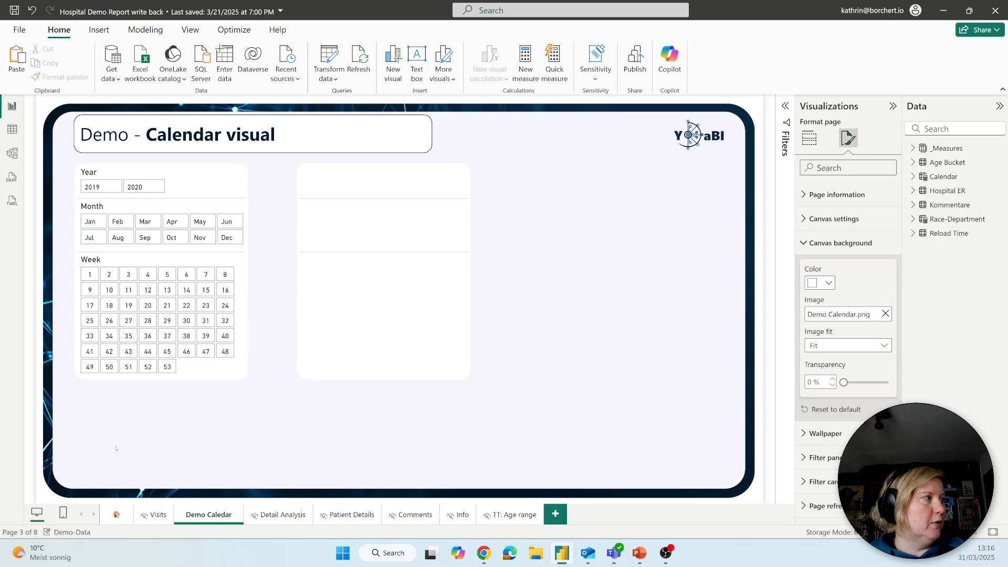
click(808, 138)
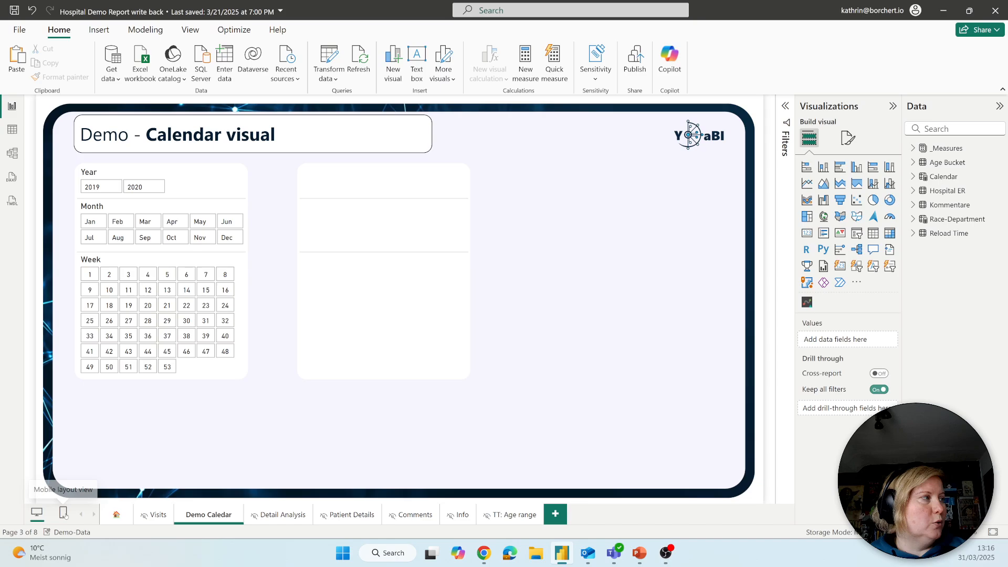
click(63, 512)
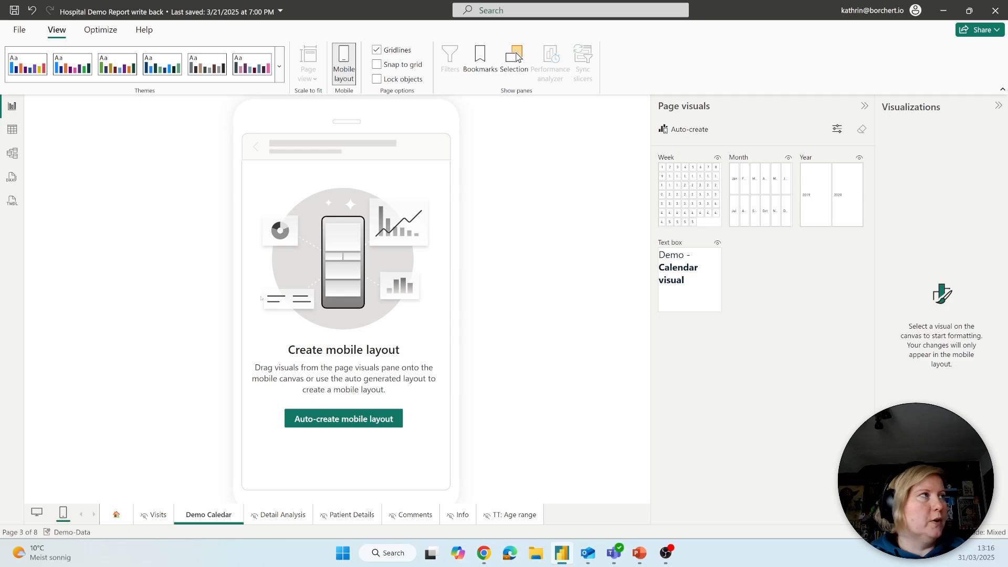
mouse_move(214, 422)
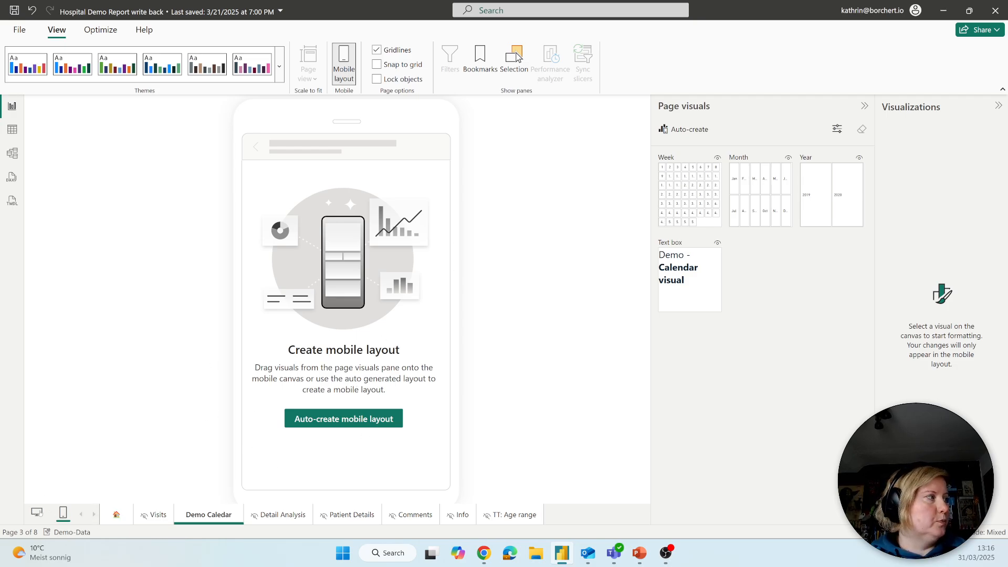
click(37, 512)
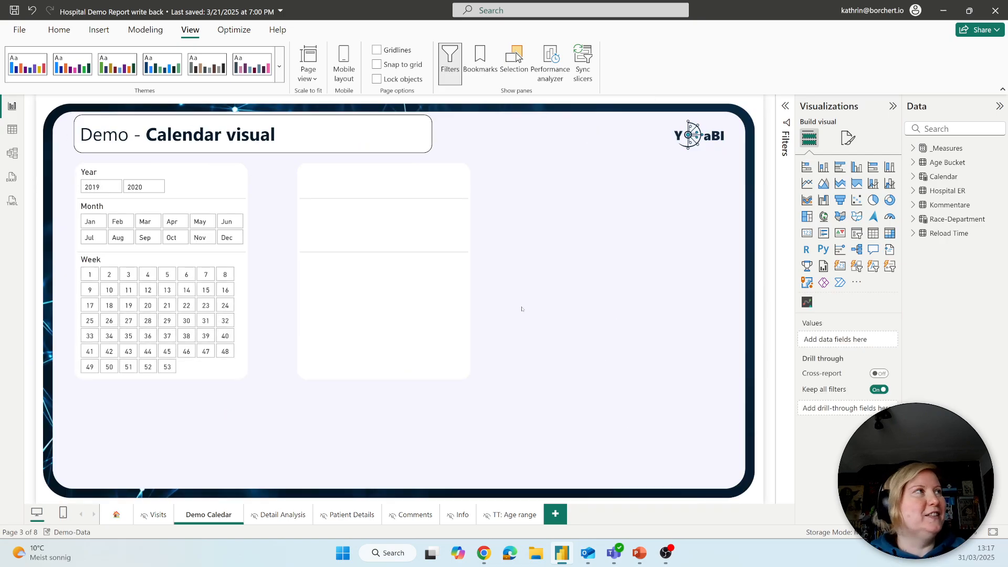
mouse_move(593, 276)
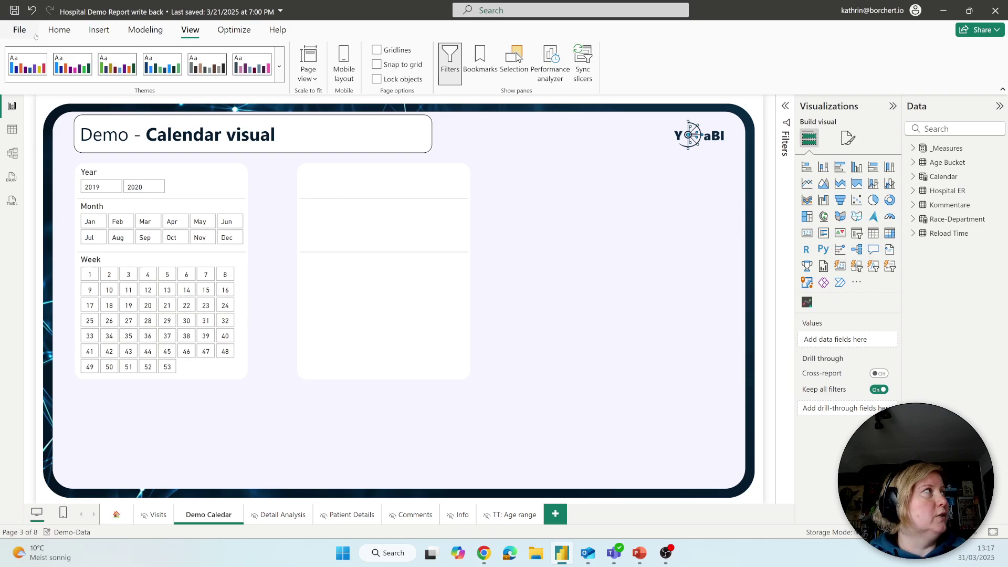
Review the Preview features list under Global in the Options dialog
click(19, 30)
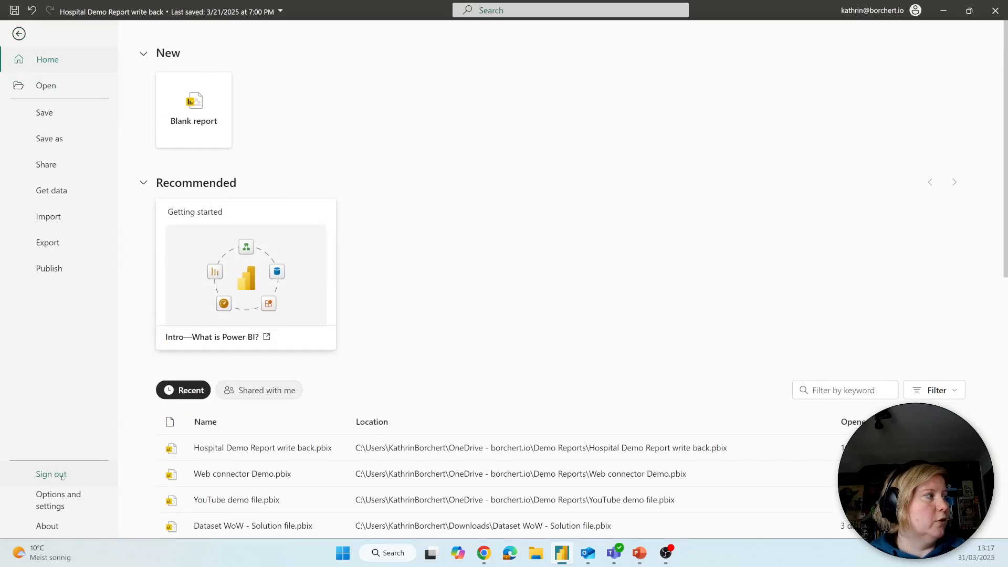
click(58, 499)
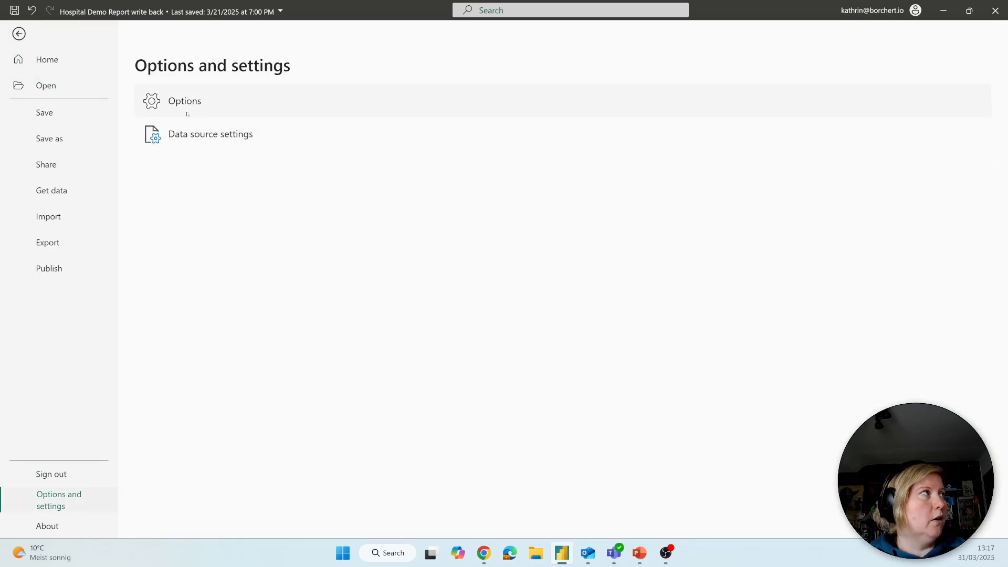
click(18, 33)
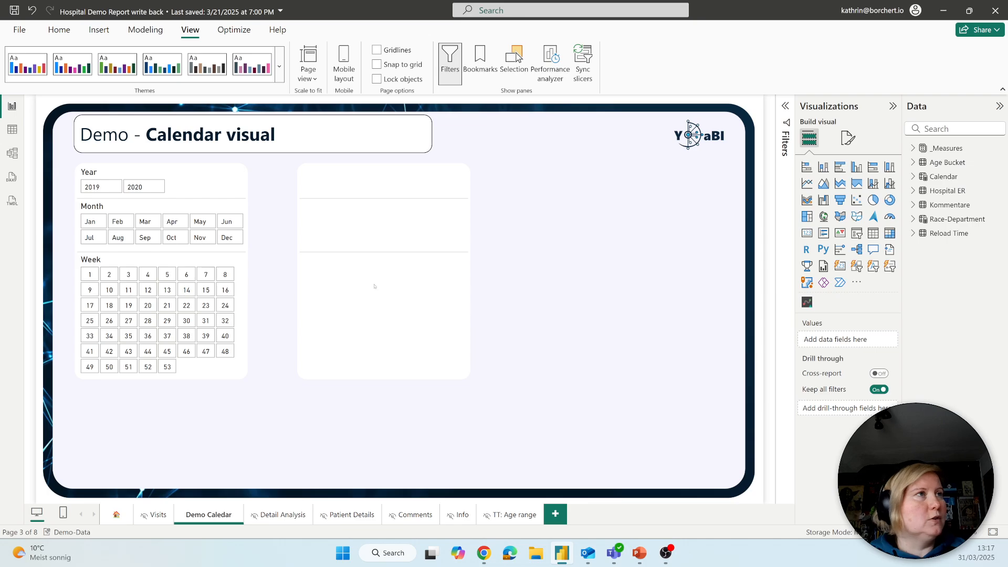
mouse_move(541, 287)
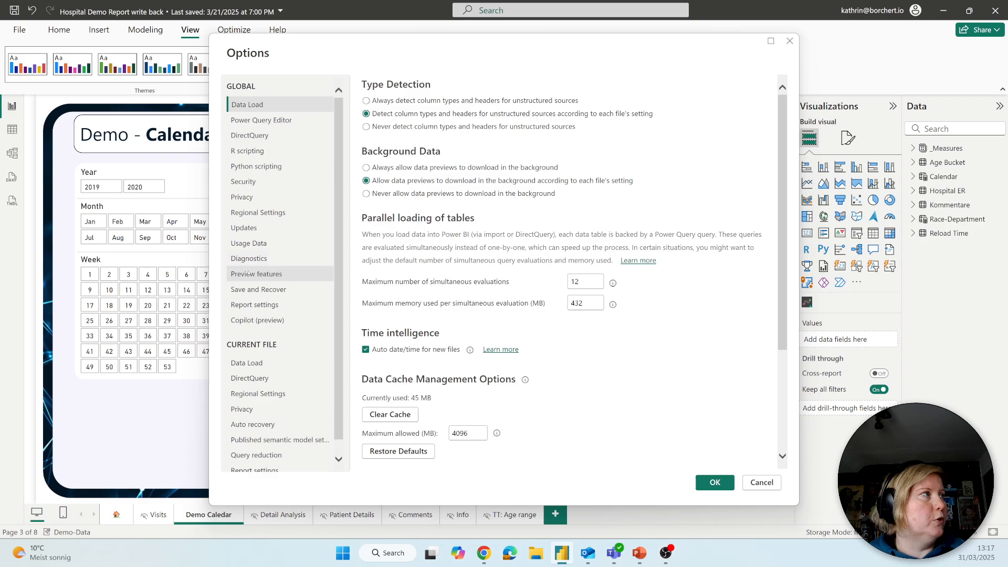
click(256, 273)
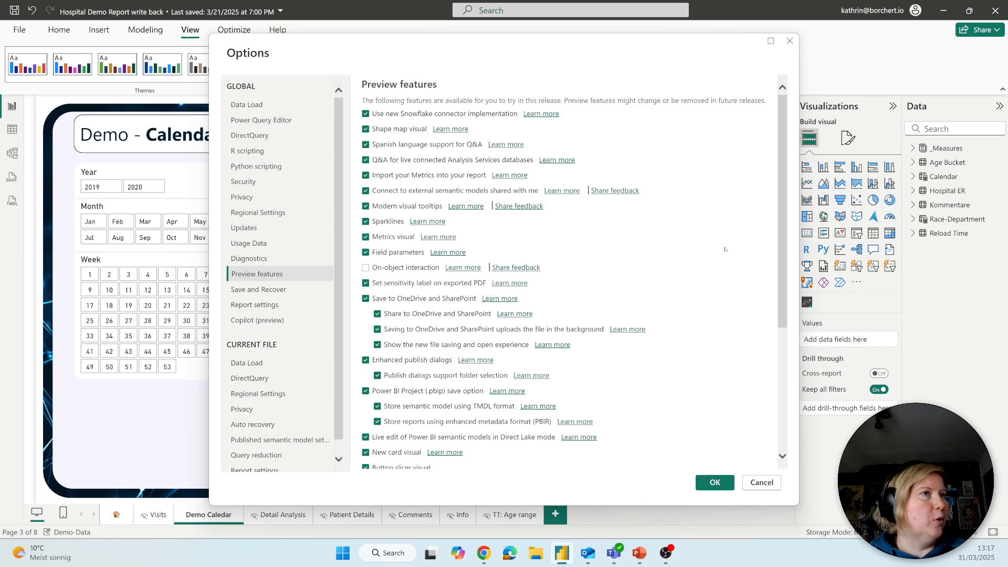
scroll(down, 3)
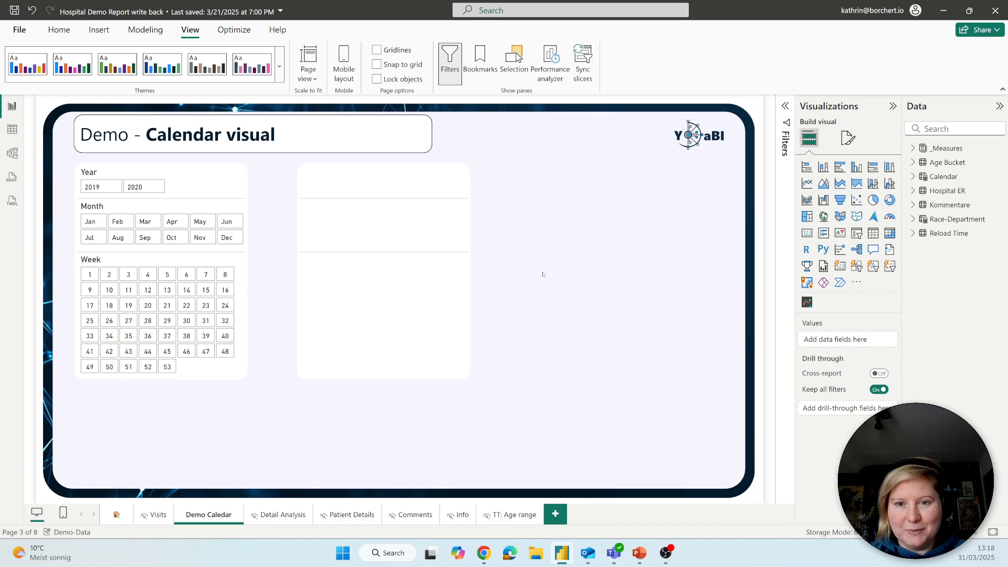
mouse_move(703, 275)
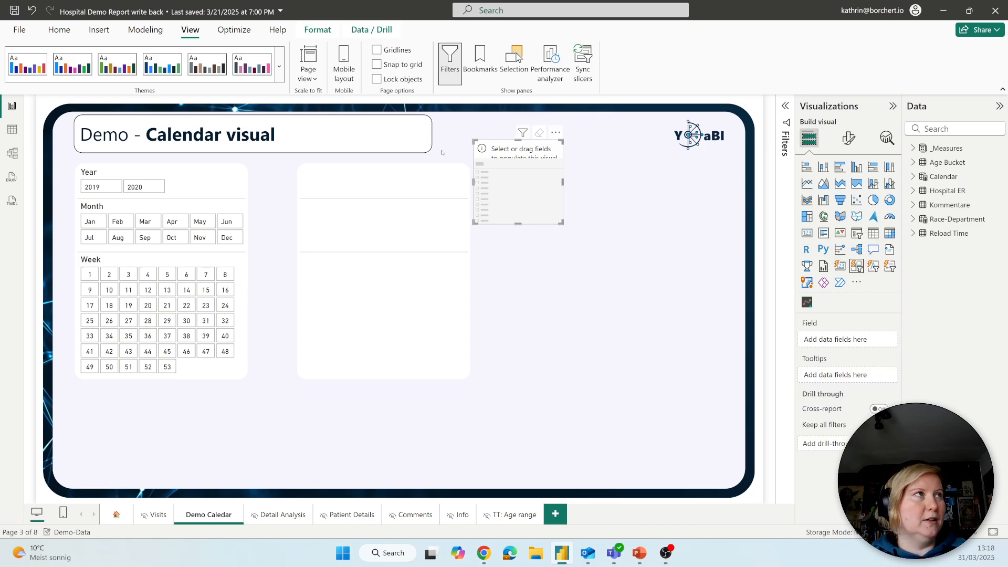
Fill the new slicer with Calendar Year (2019, 2020) and place it atop the blank panel
drag(517, 180, 598, 244)
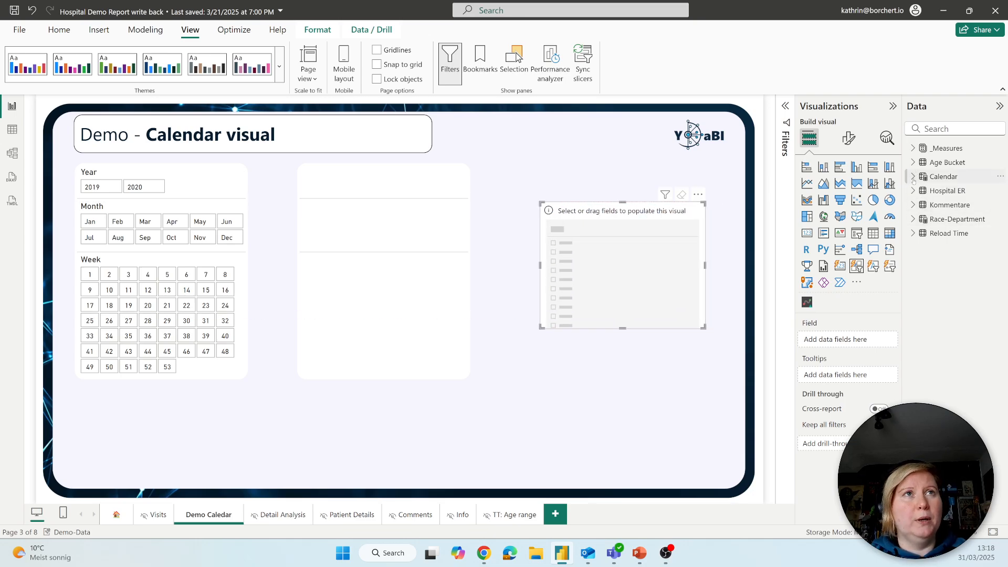
click(915, 177)
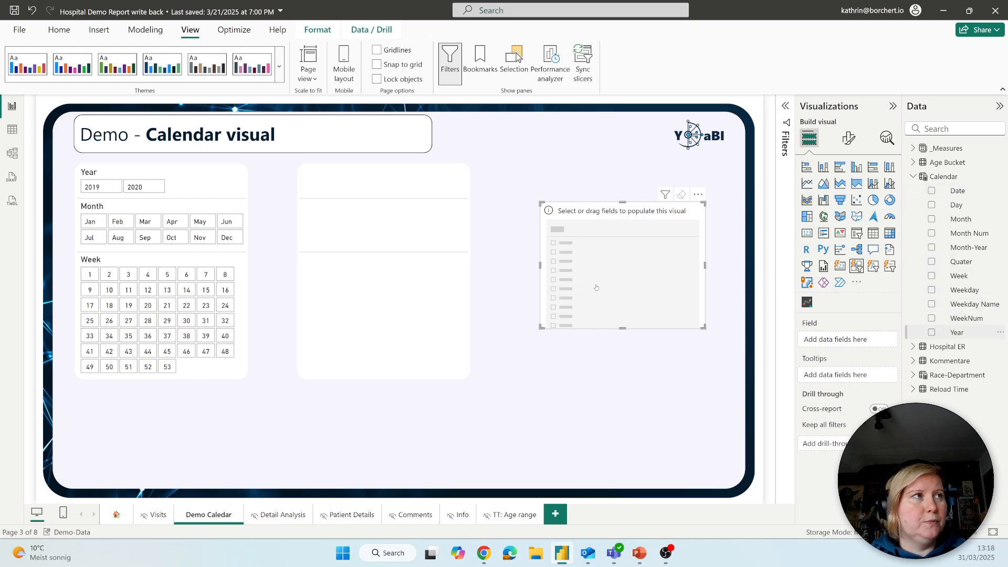
click(931, 332)
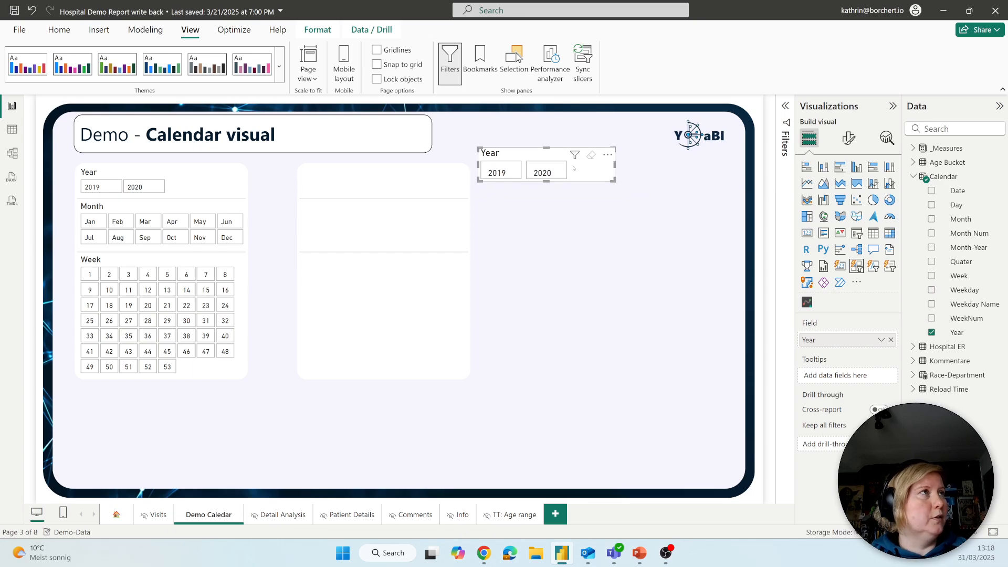
drag(546, 163, 375, 183)
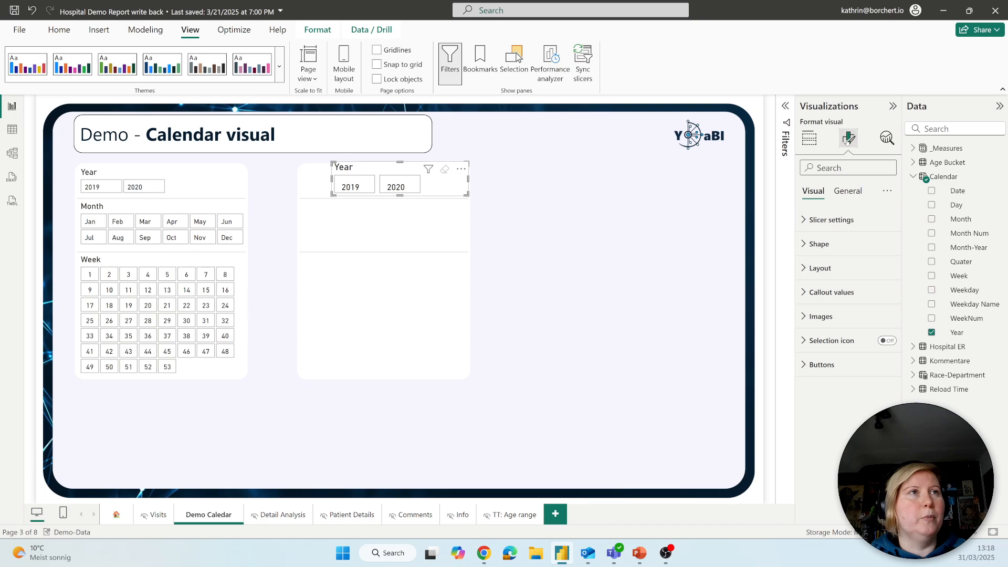
Set the Year slicer's value font to 10 and turn its background fill off
click(830, 292)
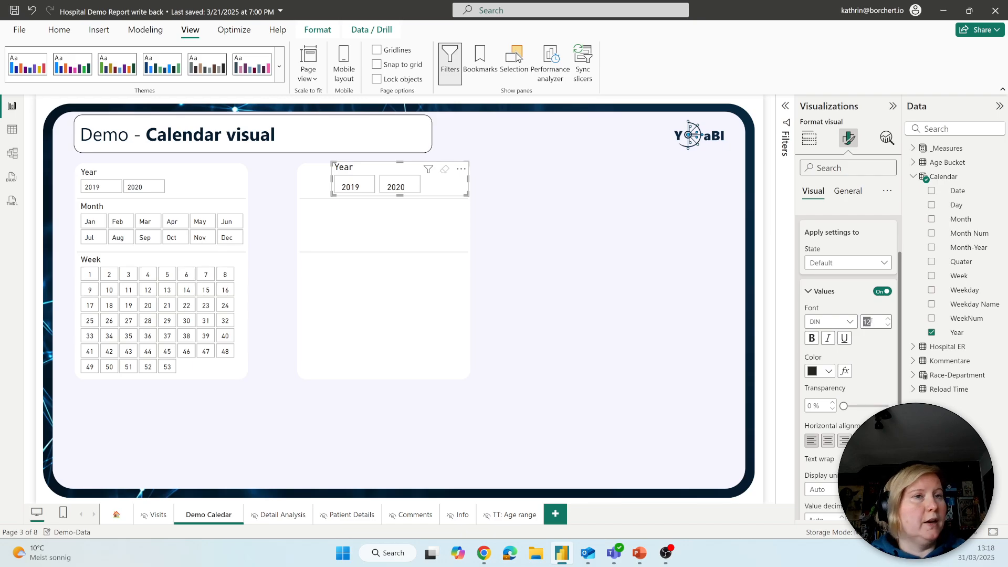
text(10)
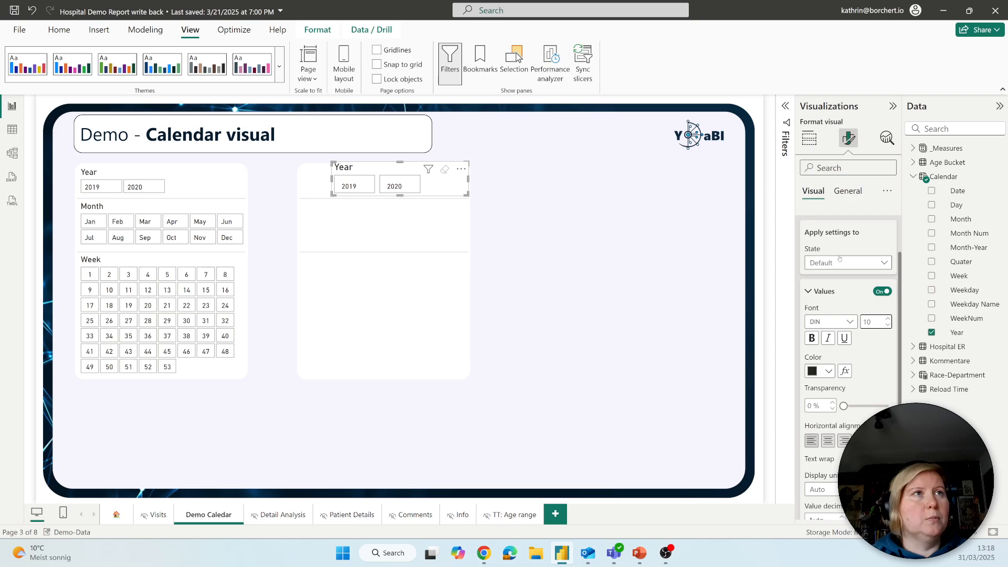
click(847, 190)
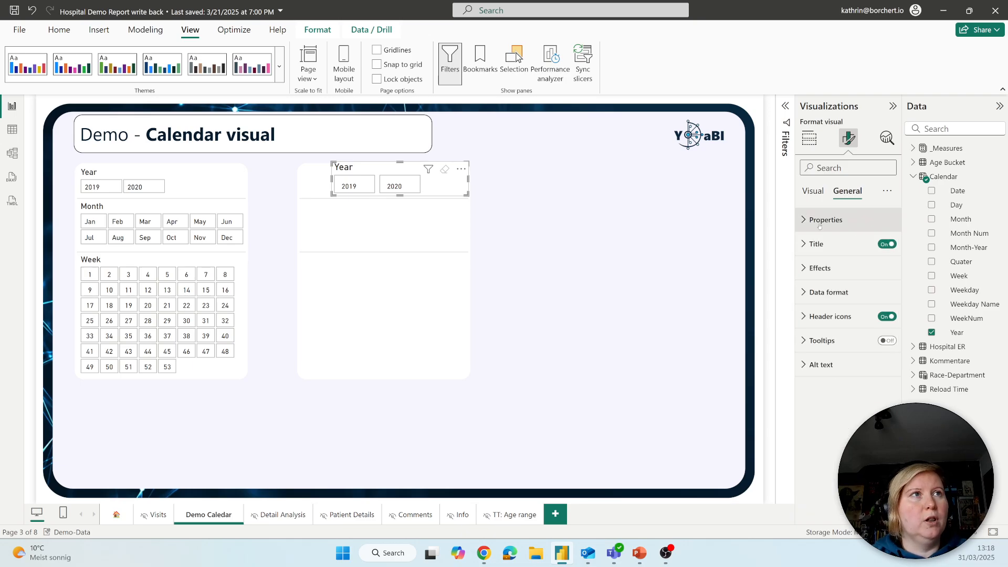
click(814, 244)
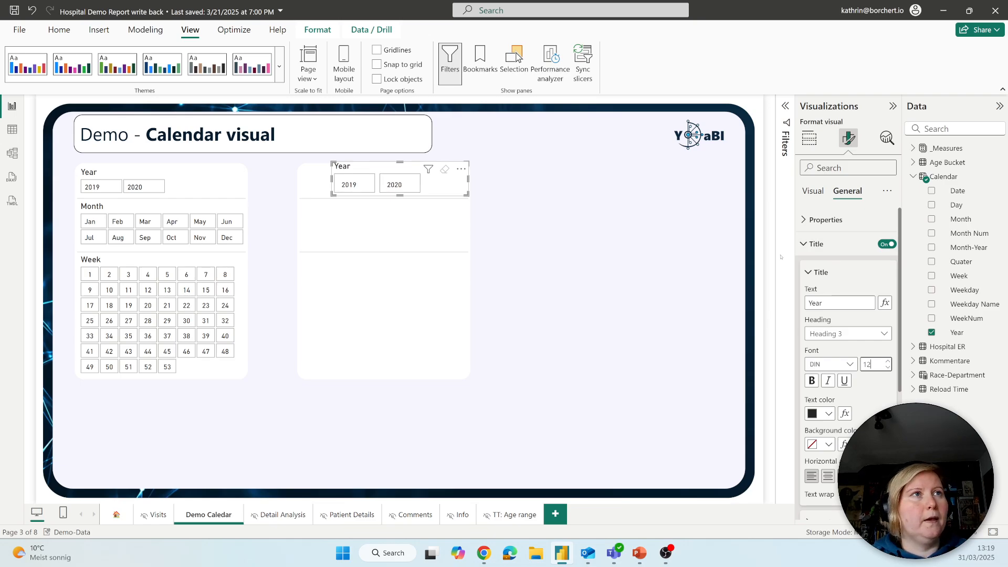
click(808, 243)
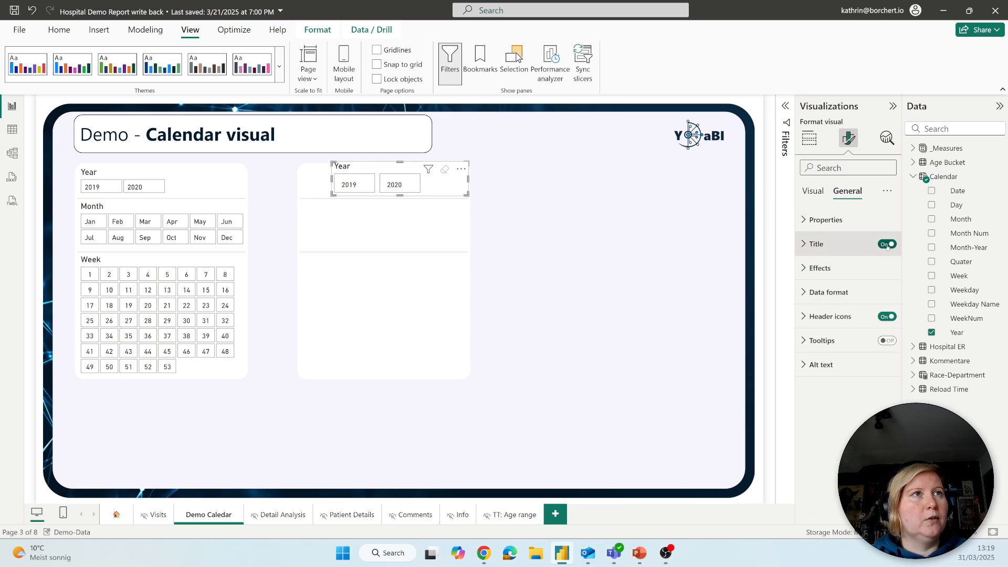
click(818, 267)
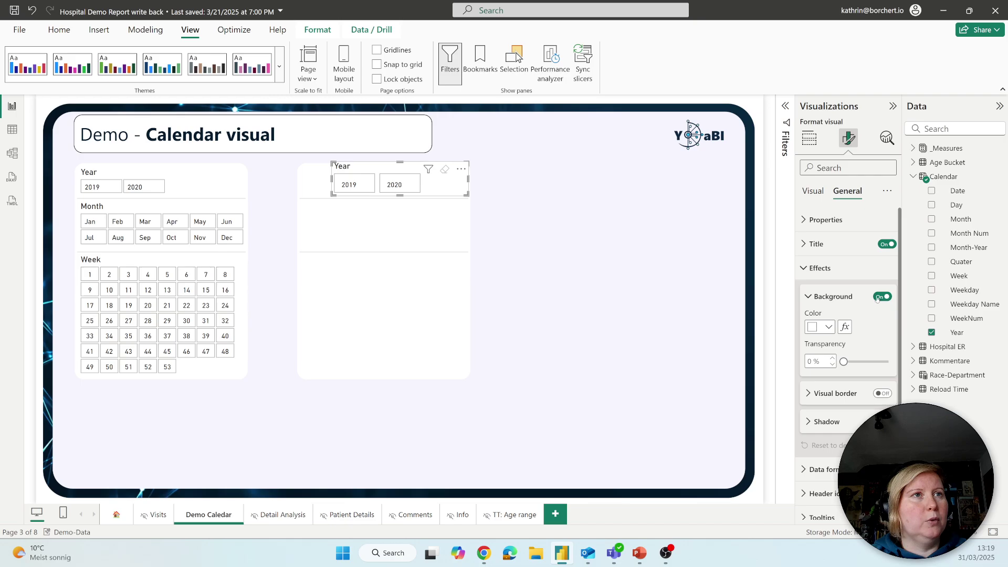
click(883, 296)
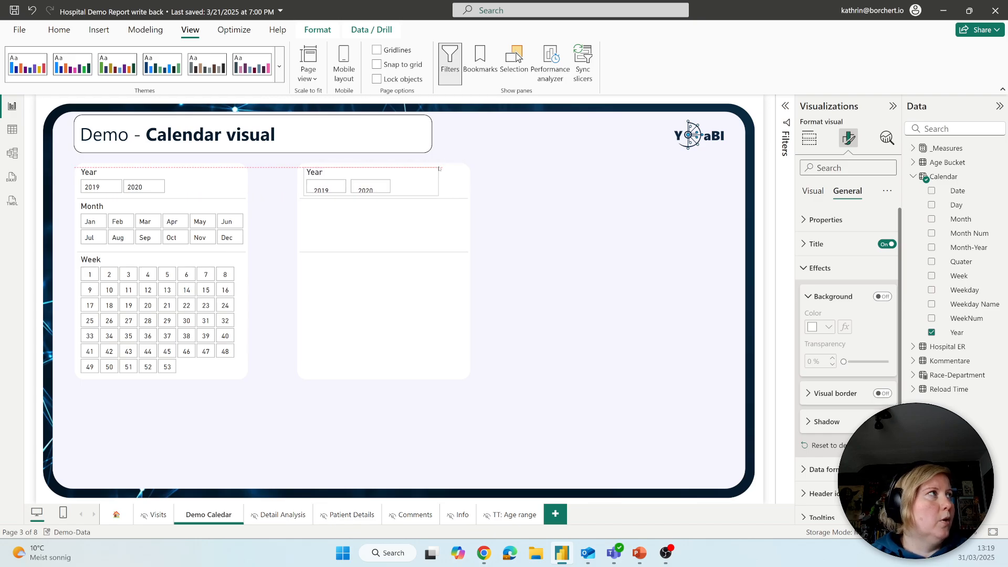
Lay the Year slicer out in 2 button columns with 2 px spacing
click(361, 184)
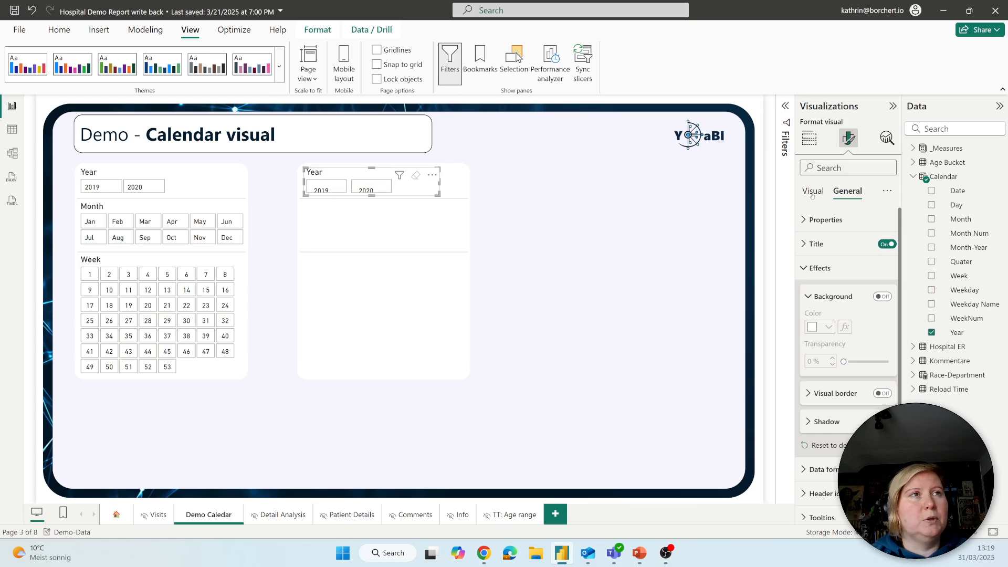
click(813, 191)
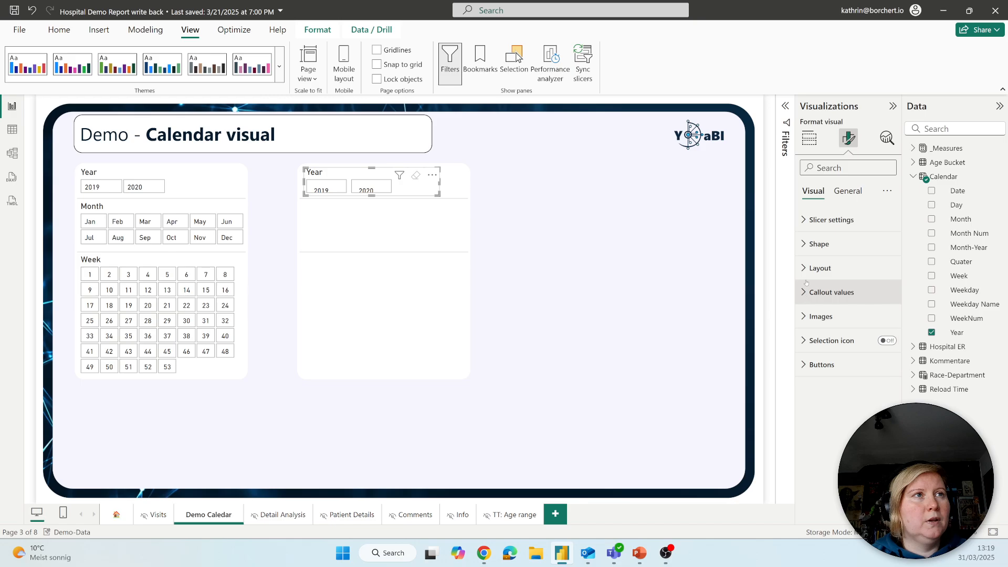
click(810, 268)
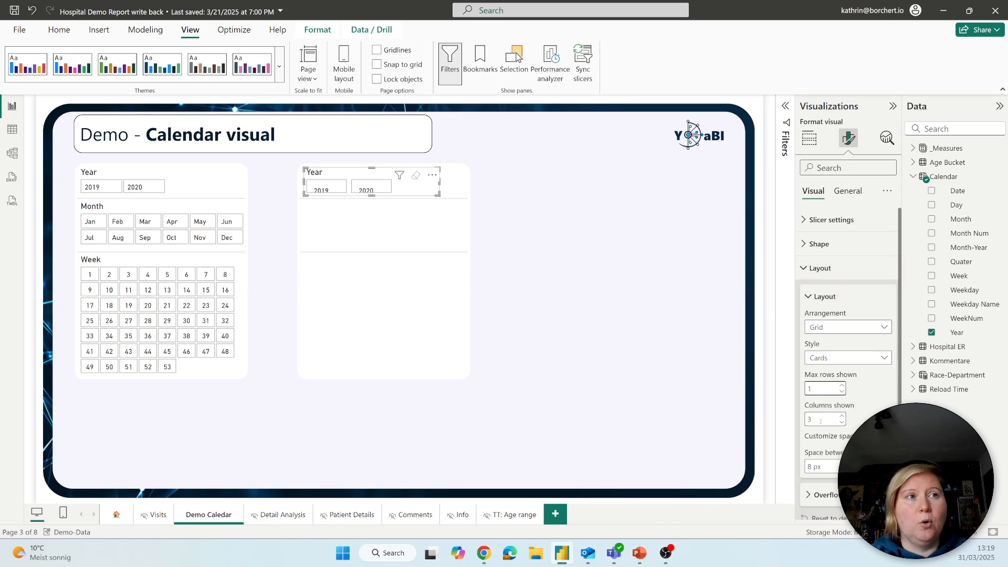
click(842, 422)
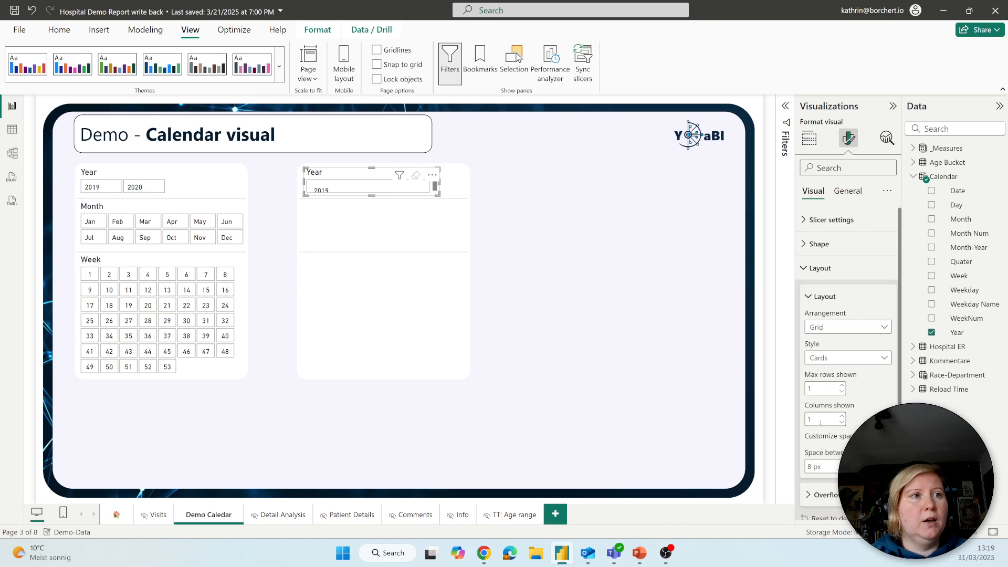
click(840, 415)
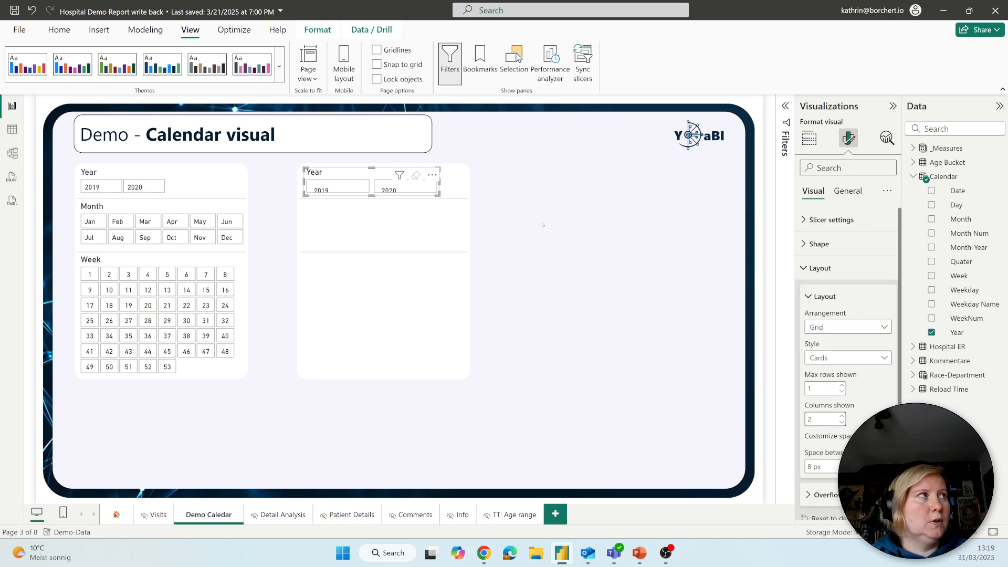
click(821, 418)
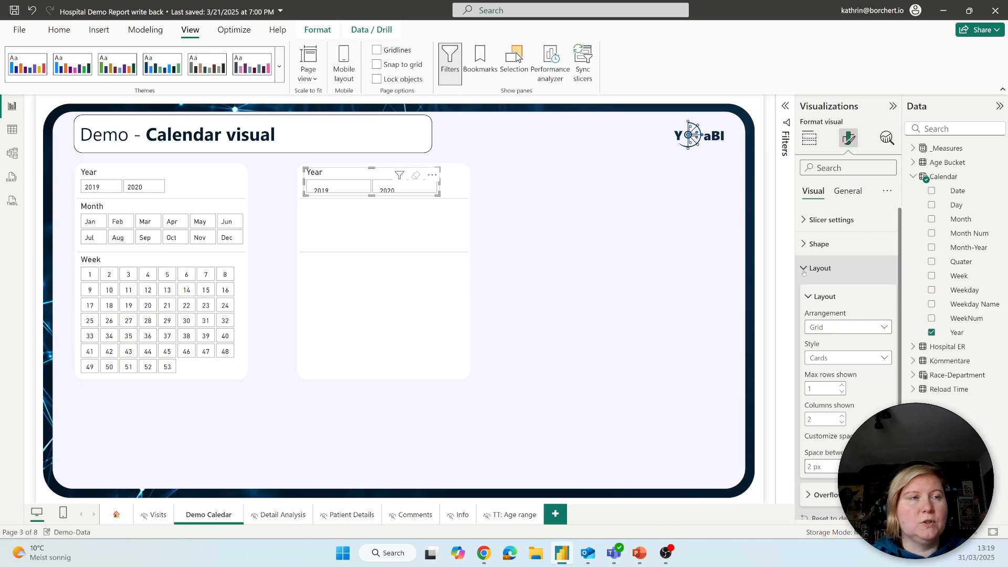
click(803, 269)
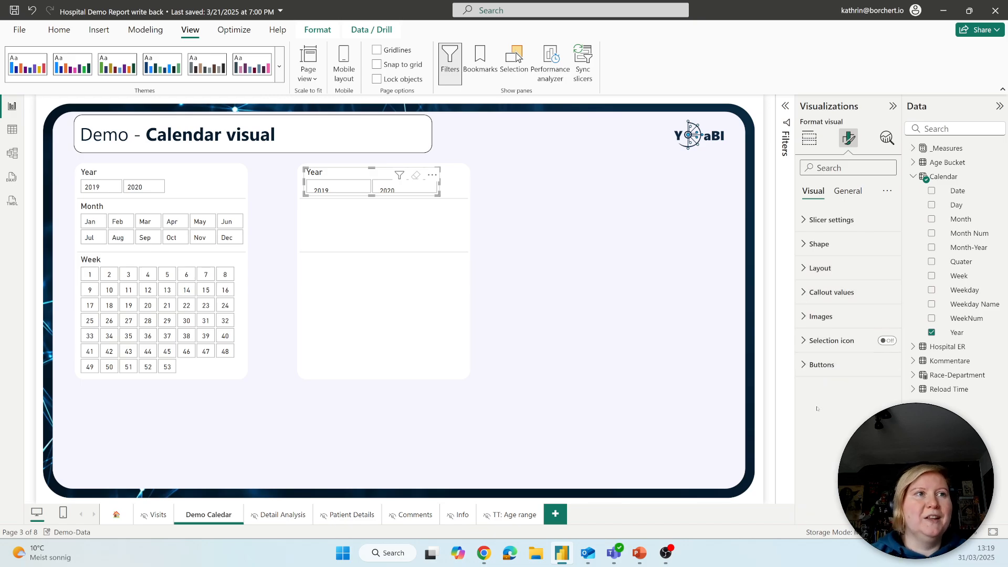
Give the Year slicer buttons Narrow padding
click(821, 364)
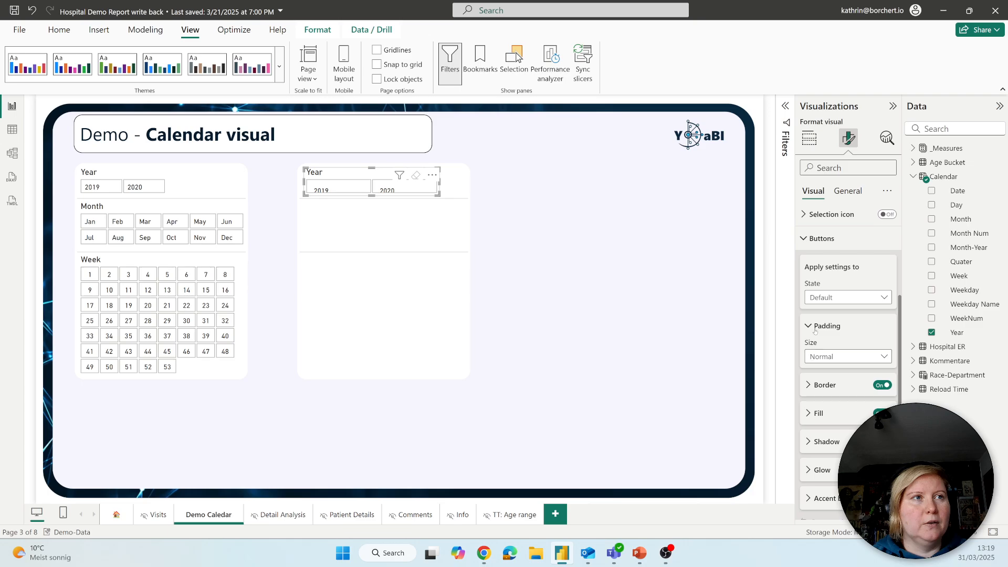
click(848, 356)
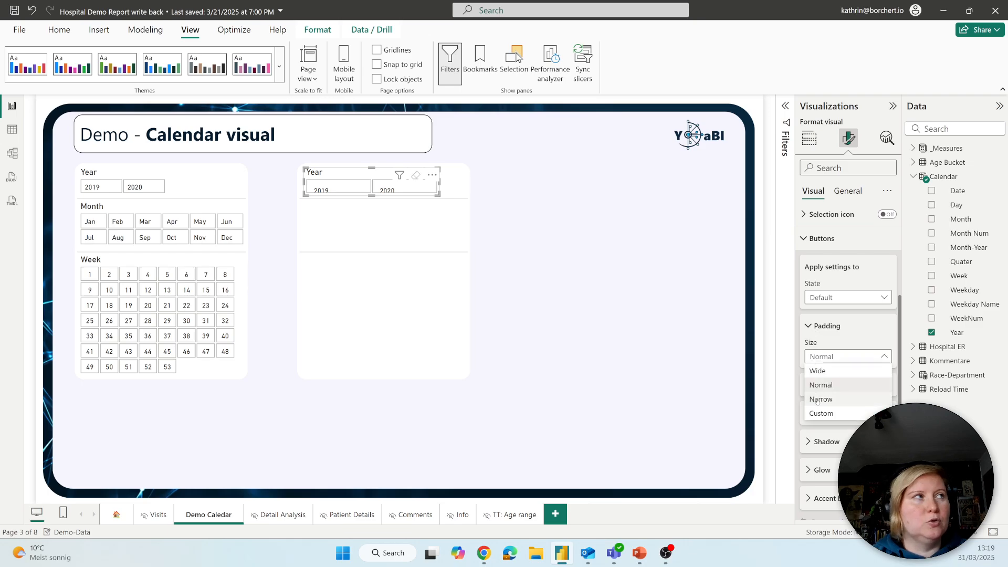
click(821, 399)
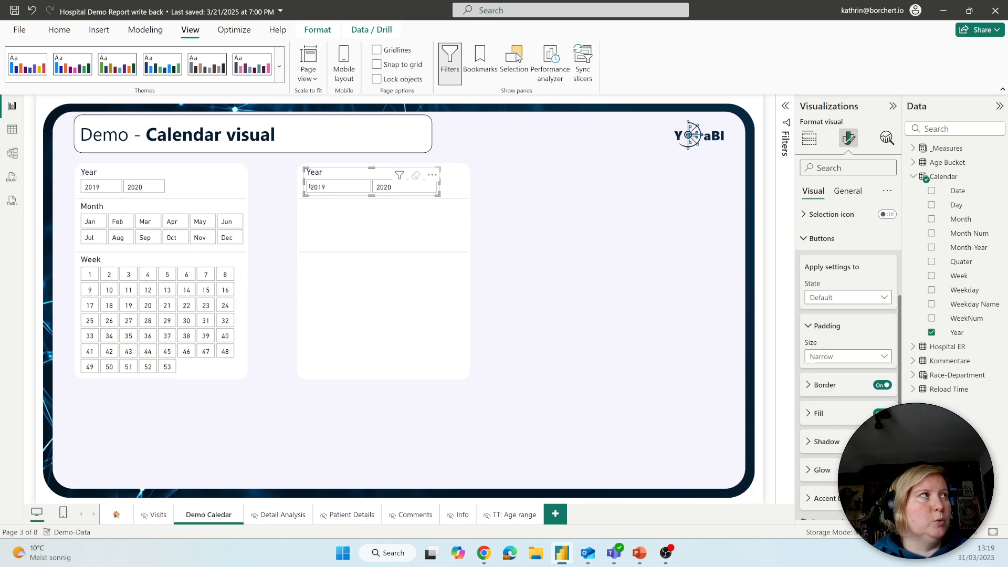
click(336, 187)
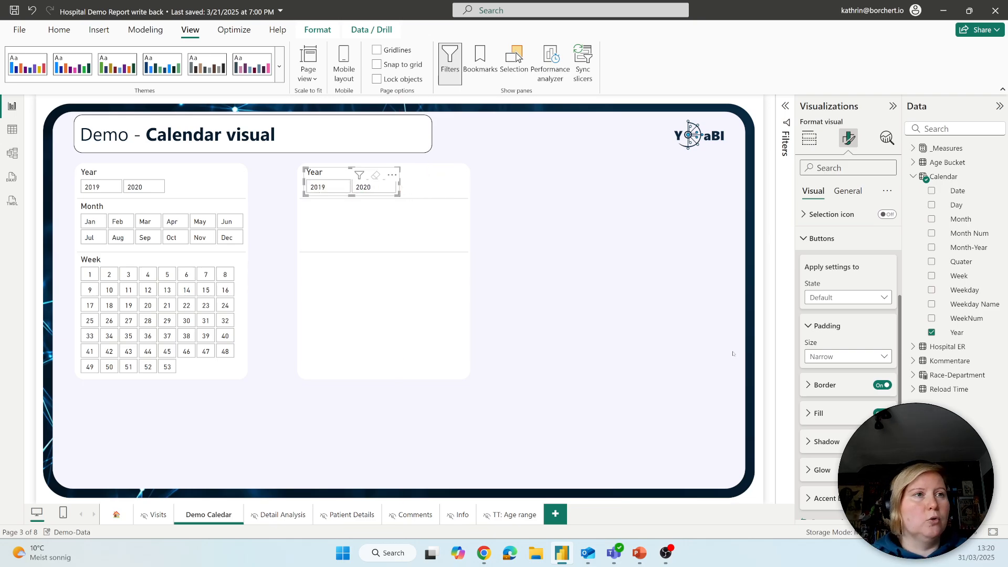
click(846, 357)
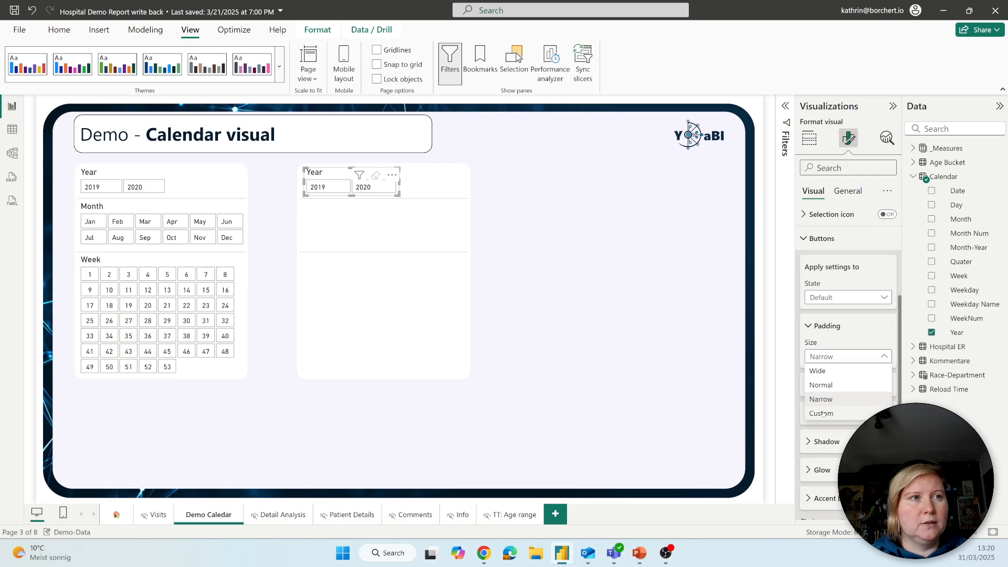
click(821, 414)
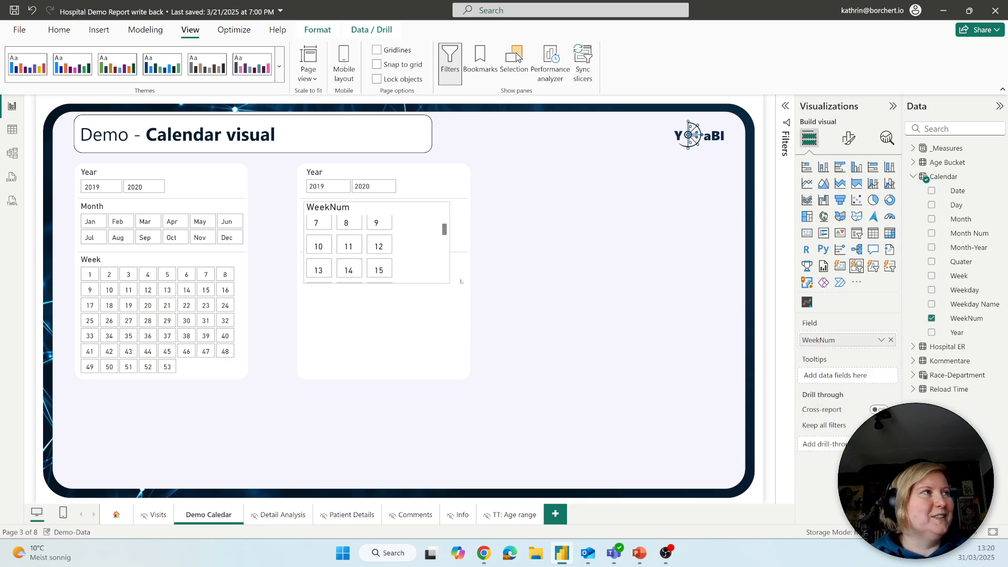
Set the WeekNum slicer's Max rows shown to 7
click(848, 139)
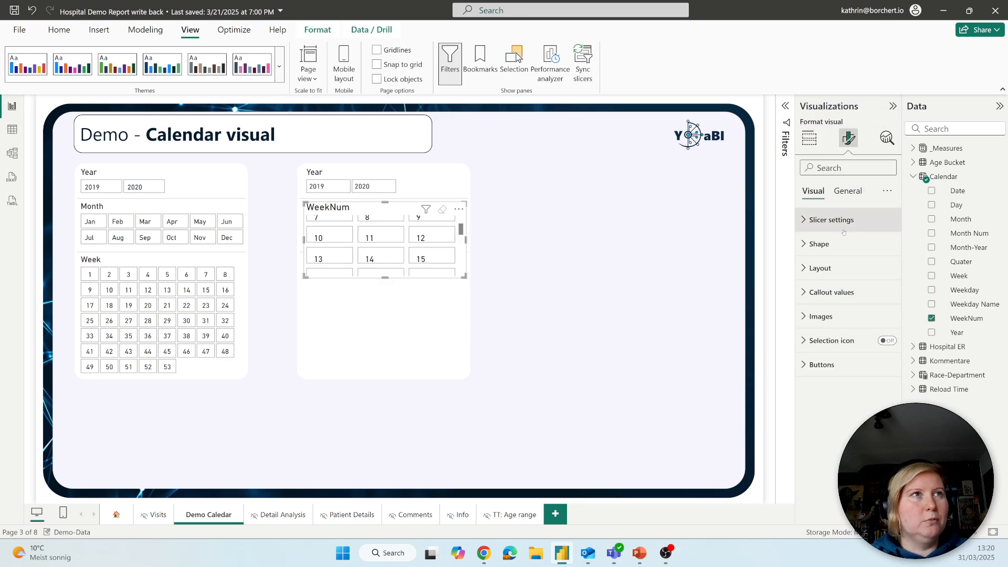
click(817, 267)
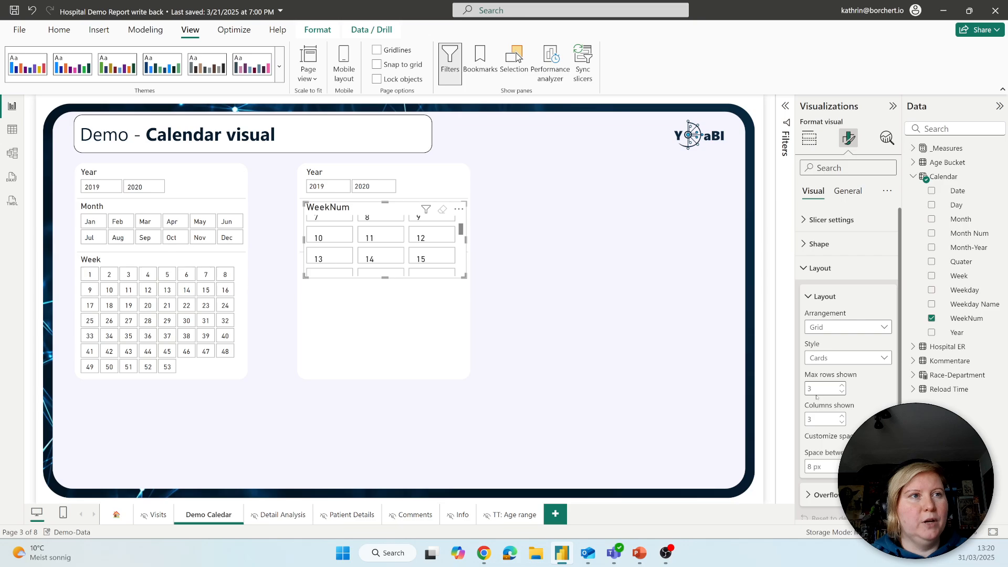
click(821, 388)
text(8)
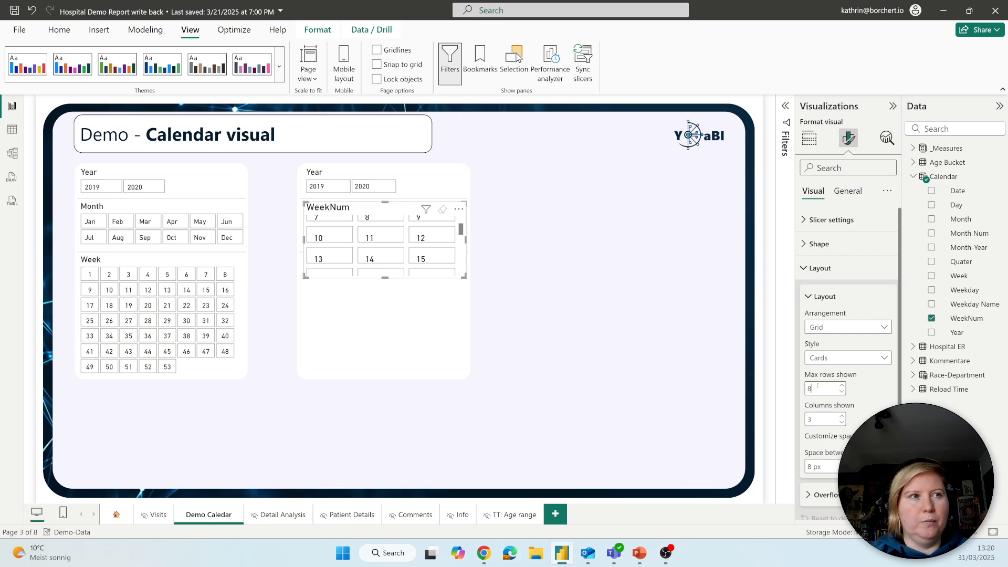
text(7)
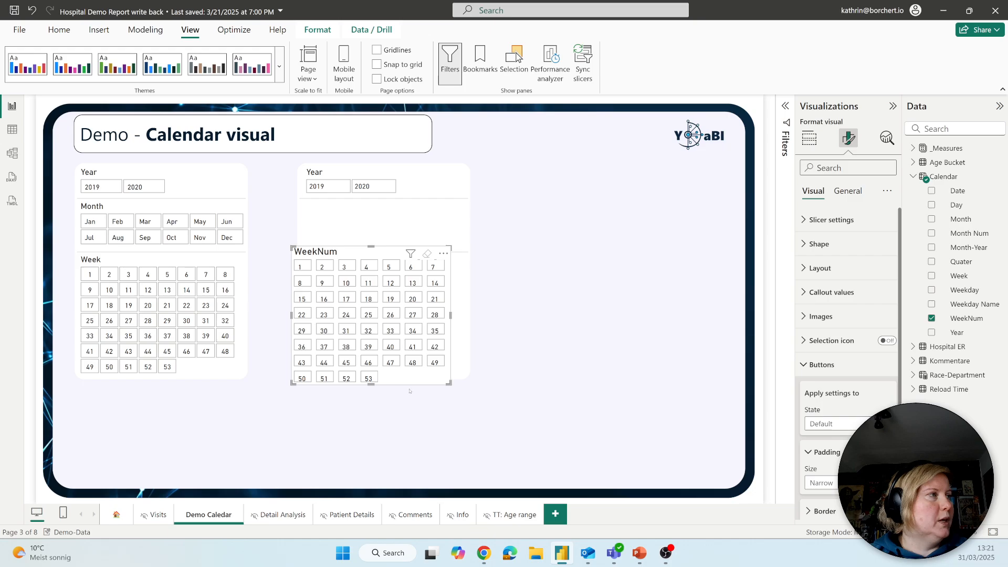
Set the WeekNum grid to 8 columns so weeks 1–53 fit, and resize the slicer
click(808, 139)
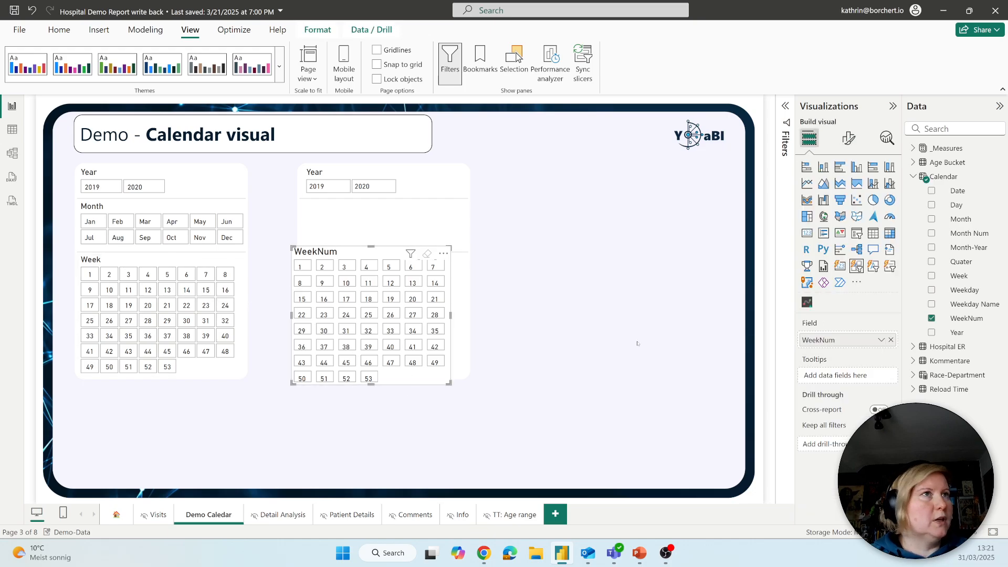
click(848, 138)
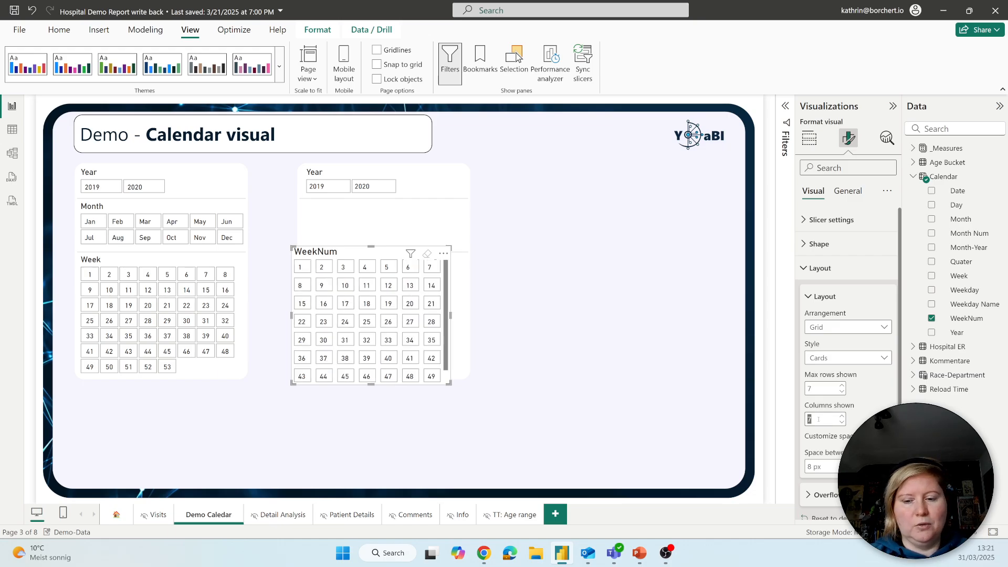
click(841, 415)
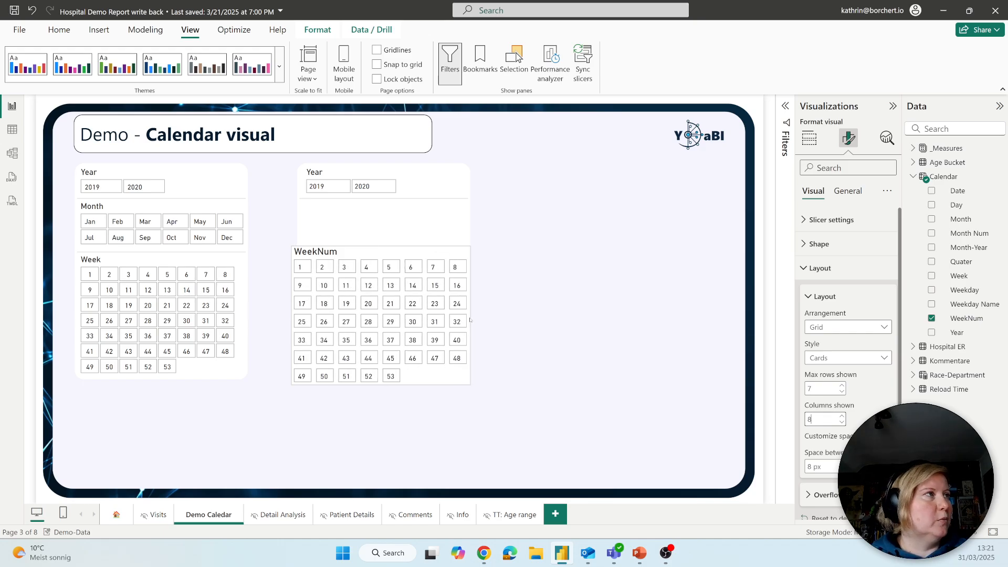
click(347, 375)
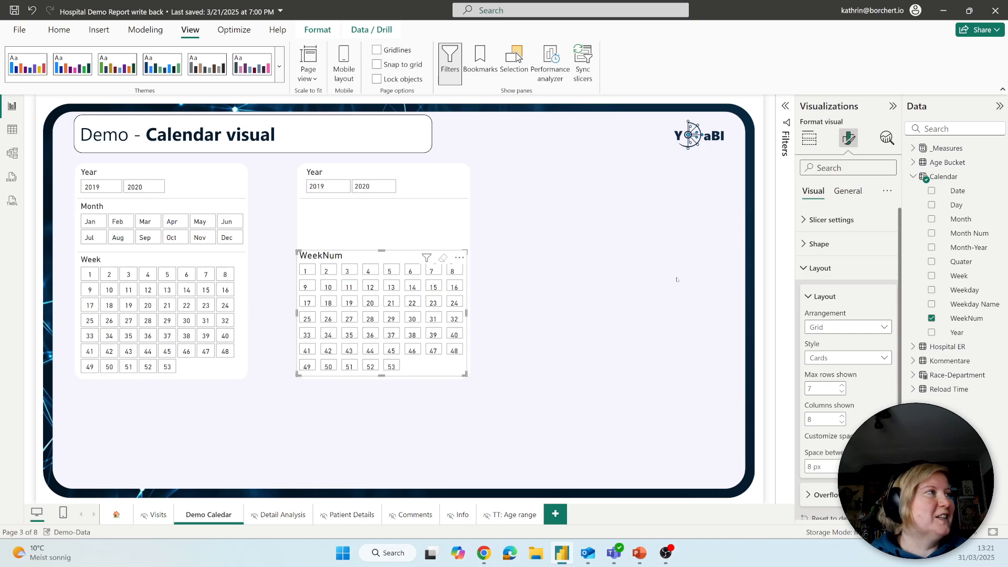
Set the WeekNum slicer title font to 12 and remove its background fill
click(847, 191)
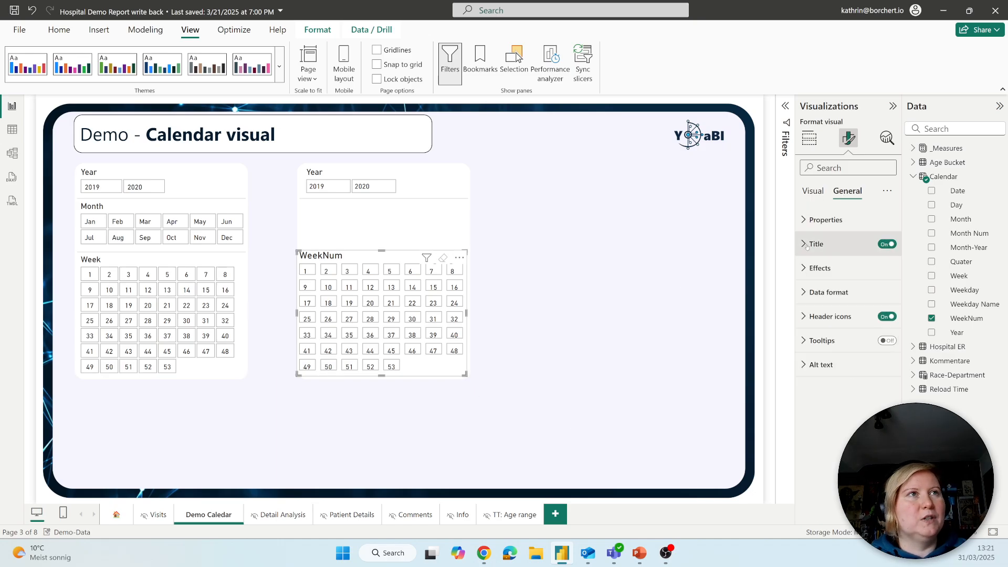
click(806, 243)
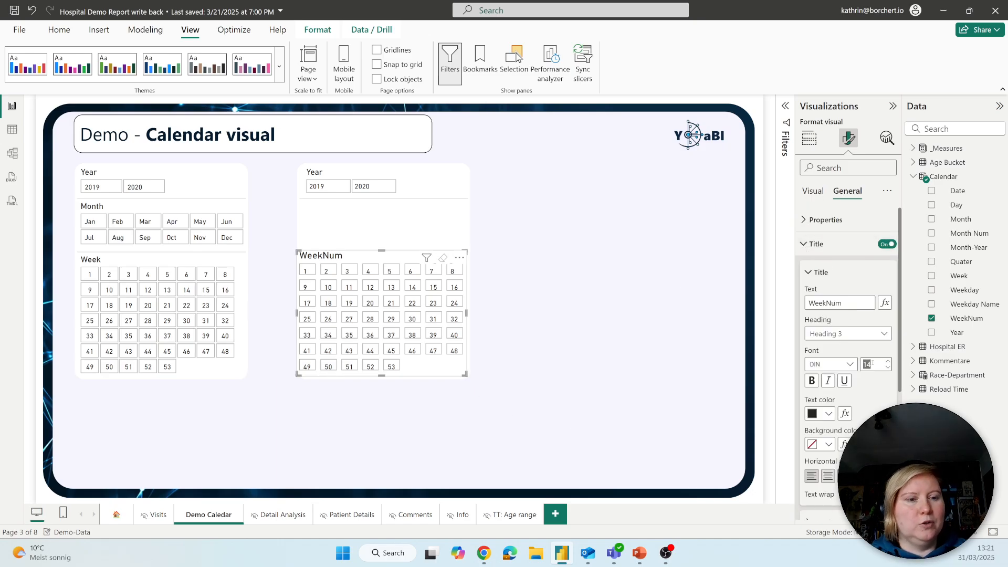
text(12)
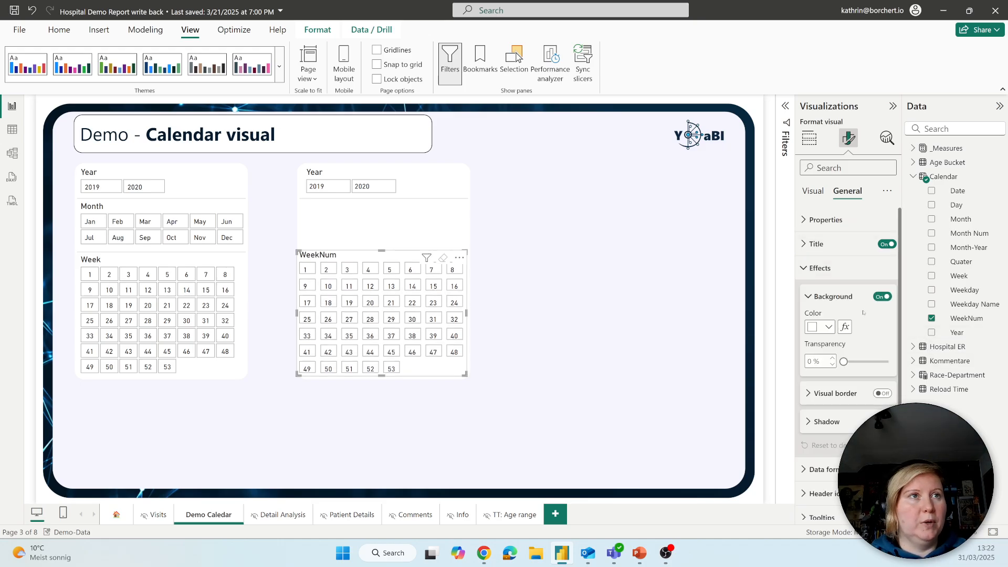
click(882, 296)
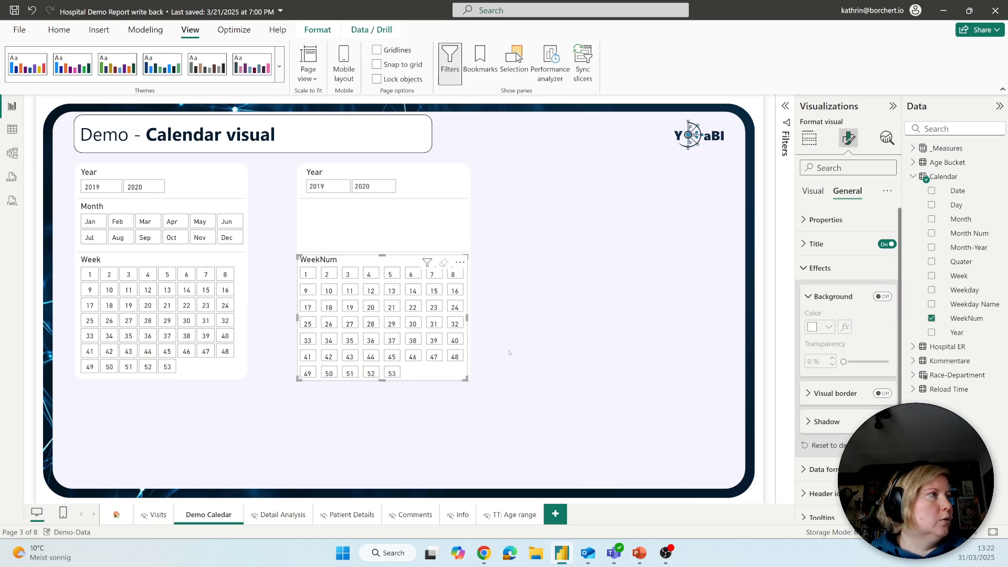
Set 2 px space between the week cards and add a new blank slicer
click(809, 138)
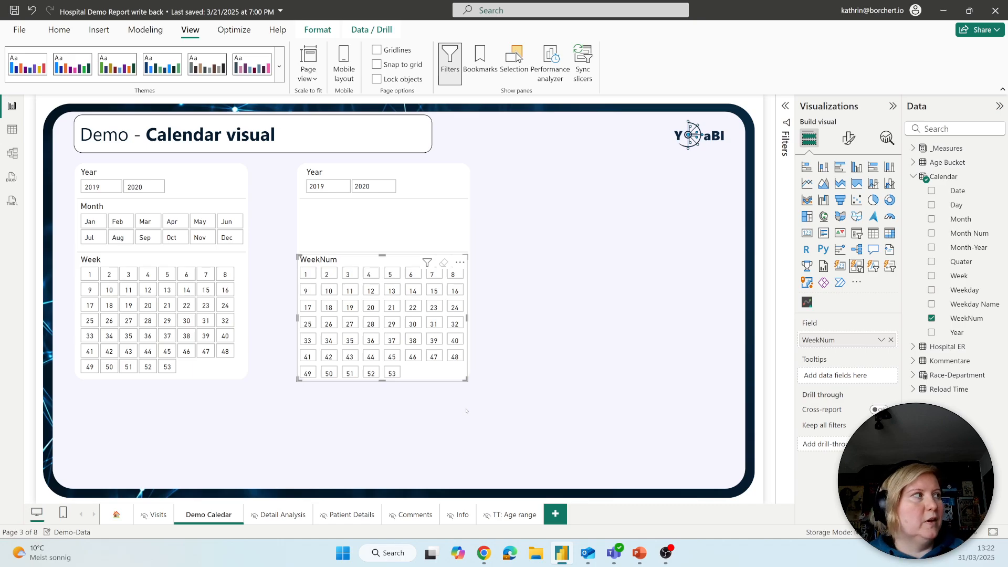
mouse_move(623, 230)
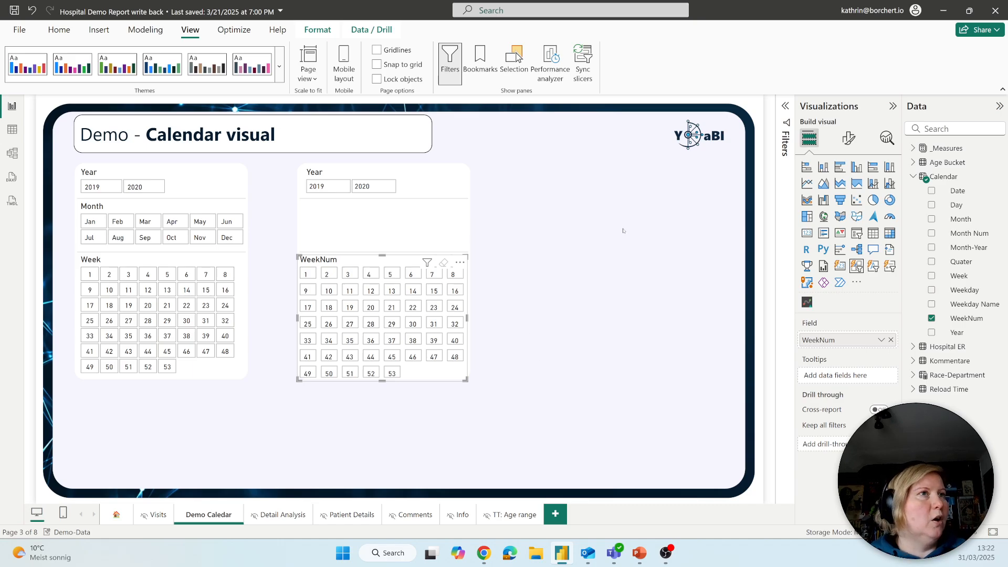
click(848, 138)
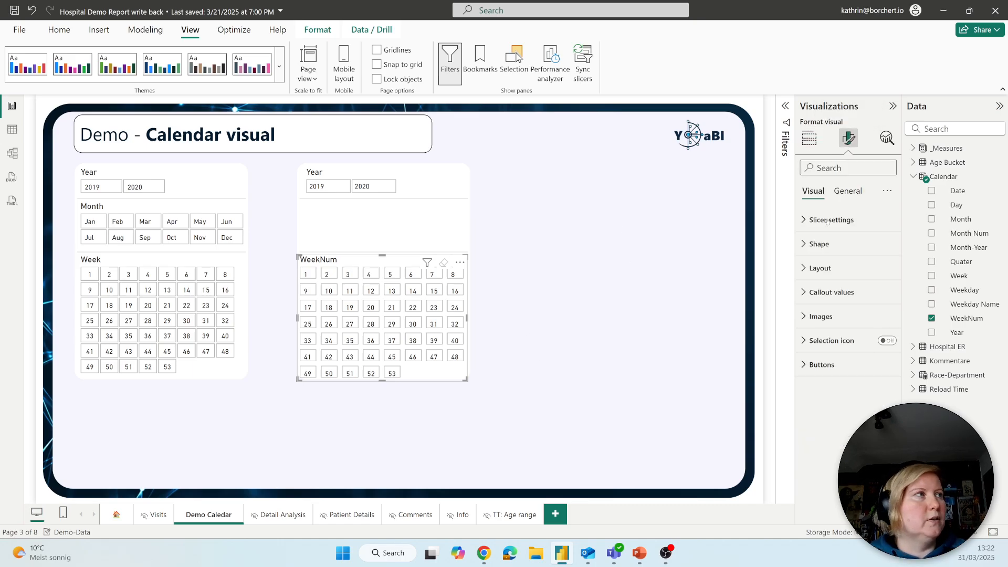
click(817, 267)
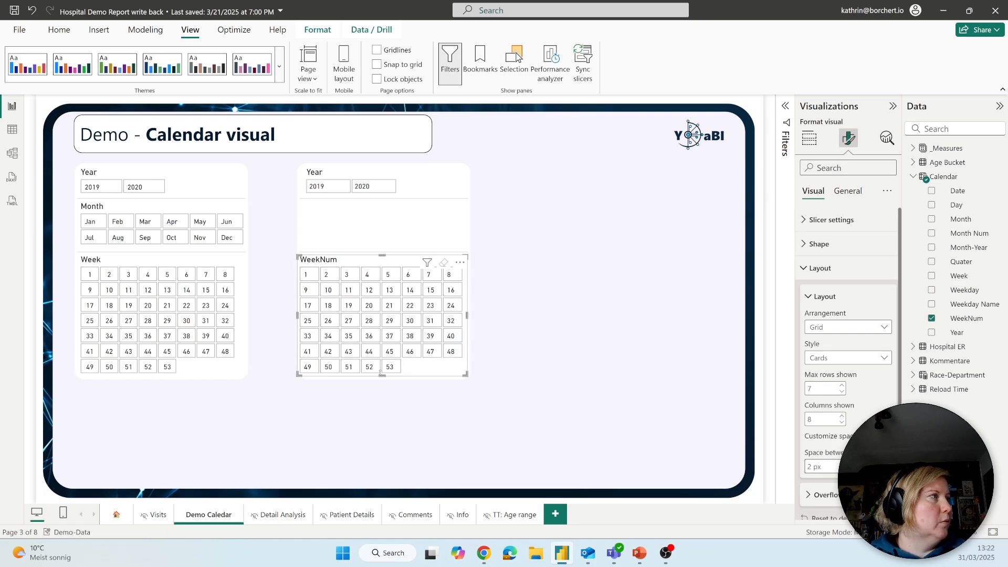
click(808, 139)
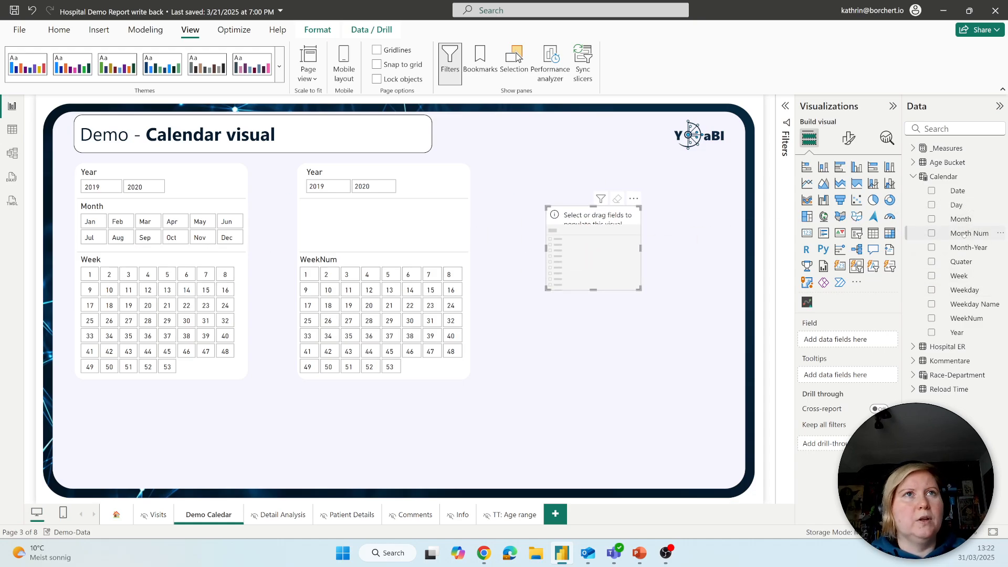
Fill the new slicer with Calendar Month and copy the WeekNum styling onto it
click(931, 218)
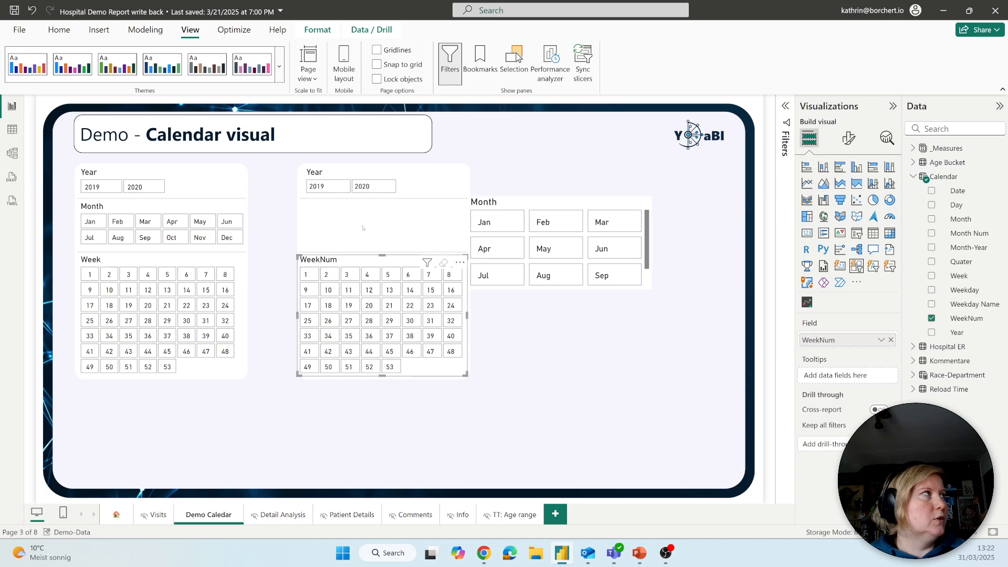
click(59, 29)
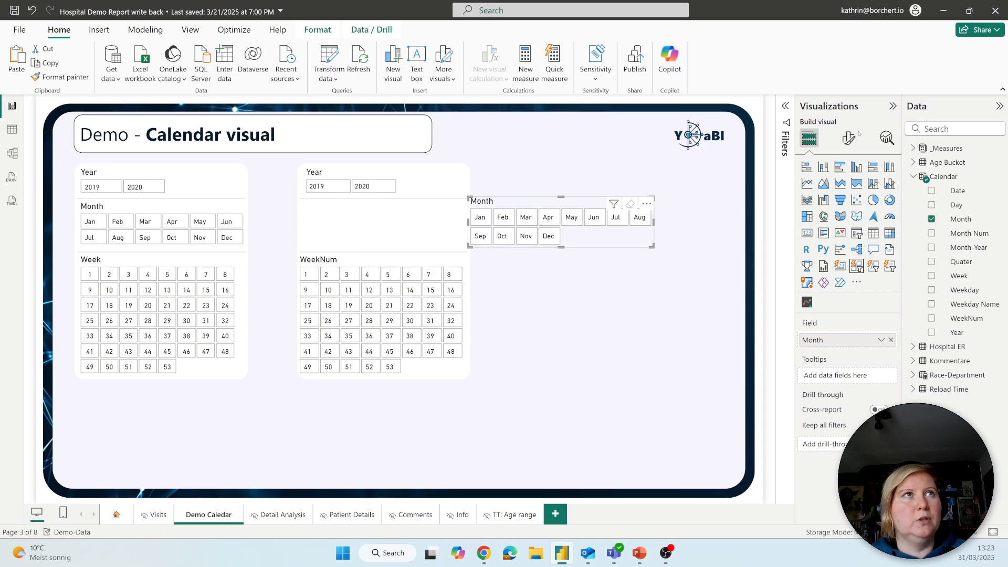
click(848, 139)
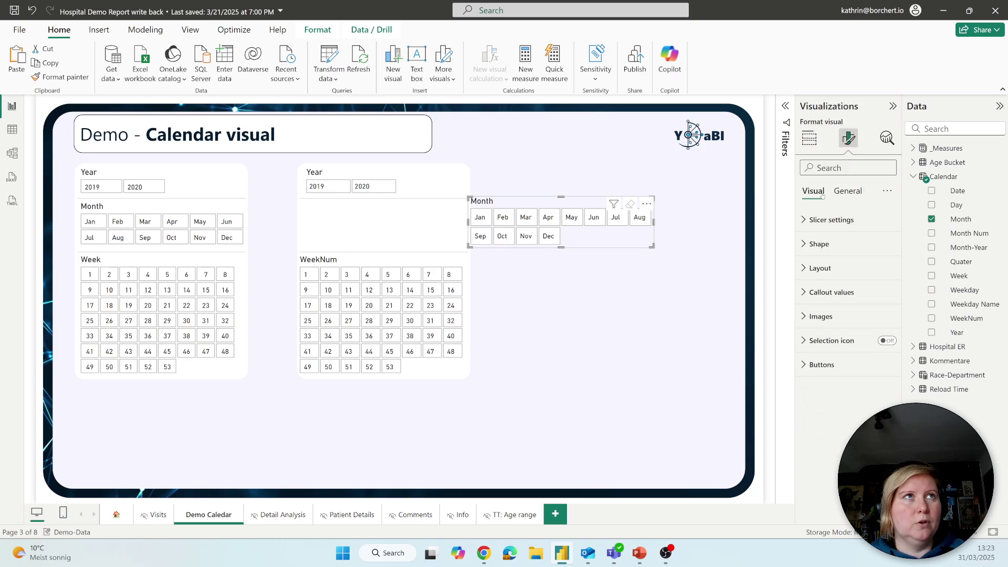
mouse_move(813, 286)
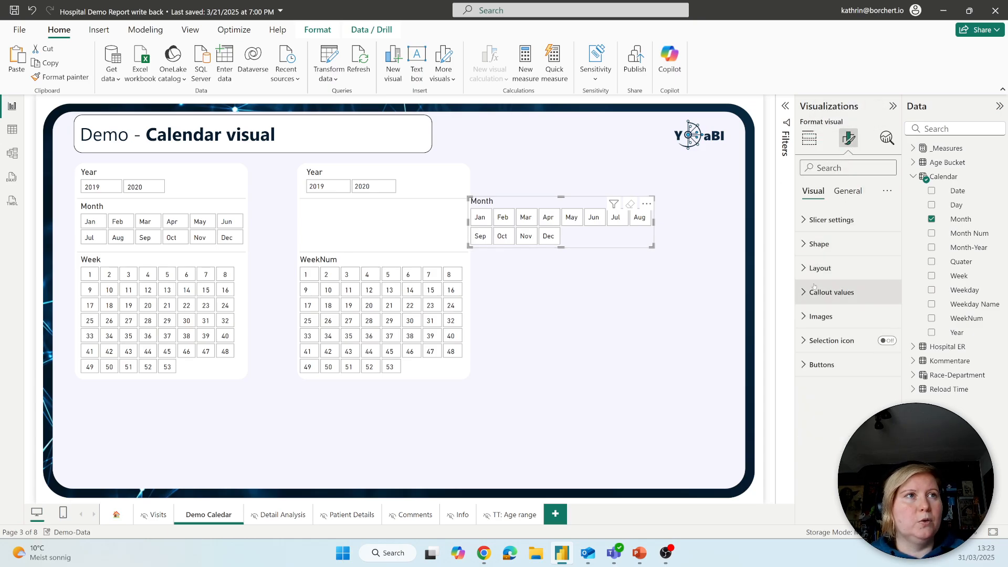
Show Jan–Dec in 2 rows of 6 and place the Month slicer between Year and WeekNum
click(819, 267)
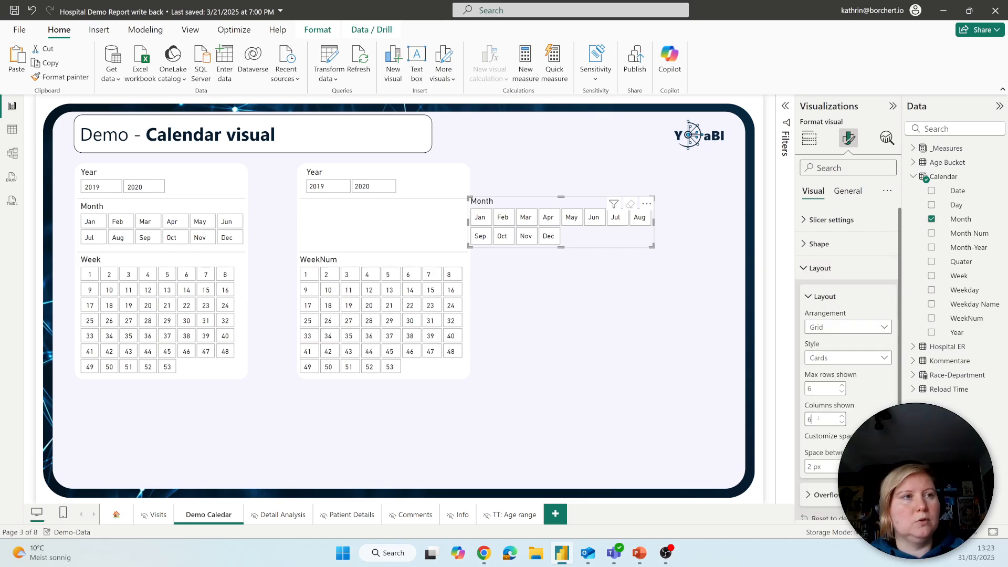
text(2)
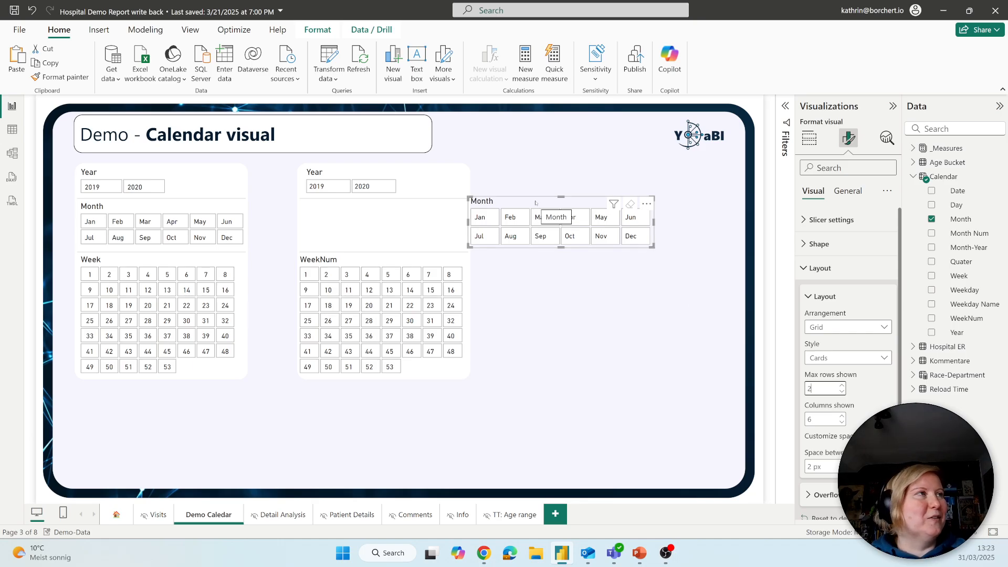
drag(559, 200, 396, 212)
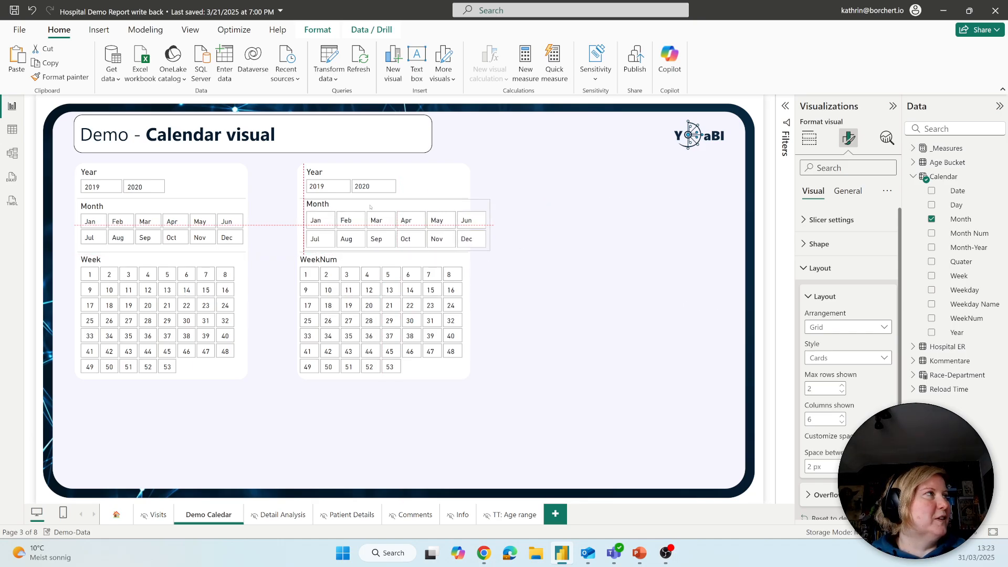
click(386, 224)
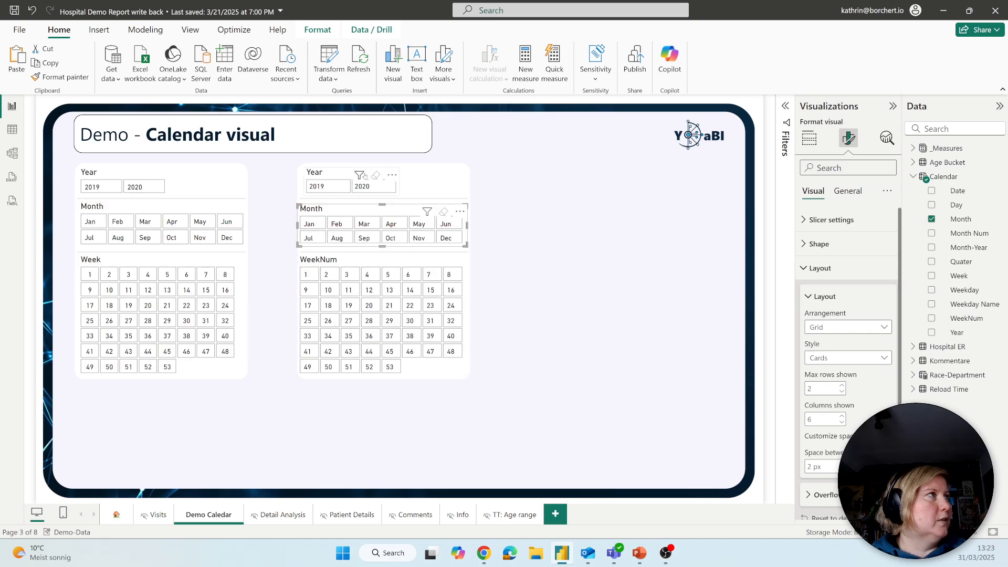
Align the Year, Month and WeekNum slicers left and filter them to 2019
click(931, 331)
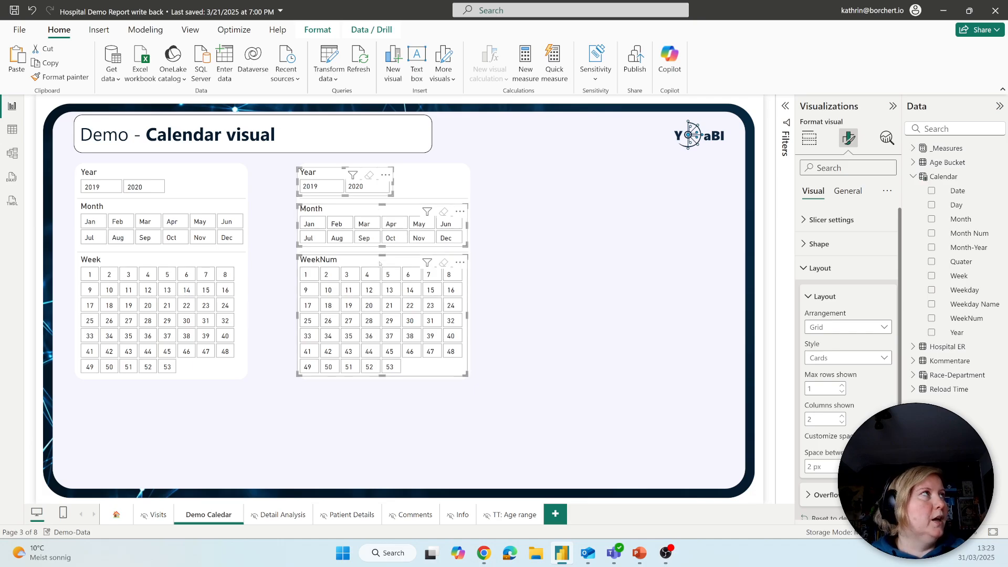
click(316, 29)
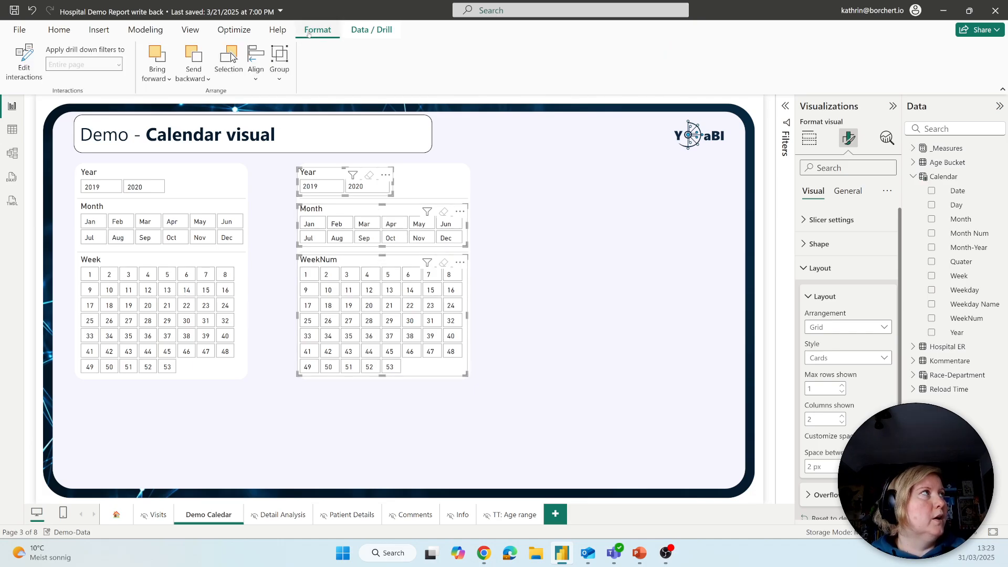
click(255, 61)
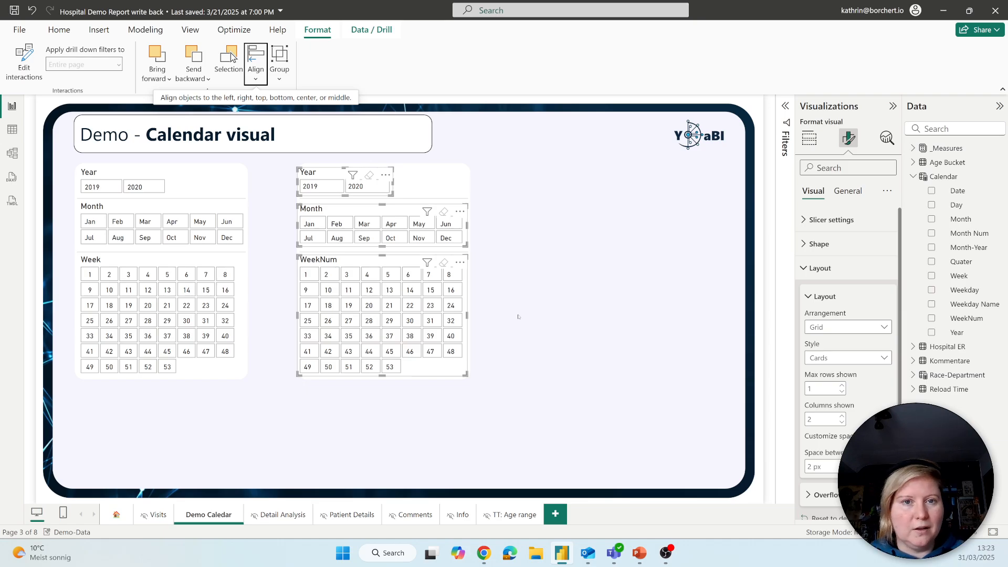
click(58, 29)
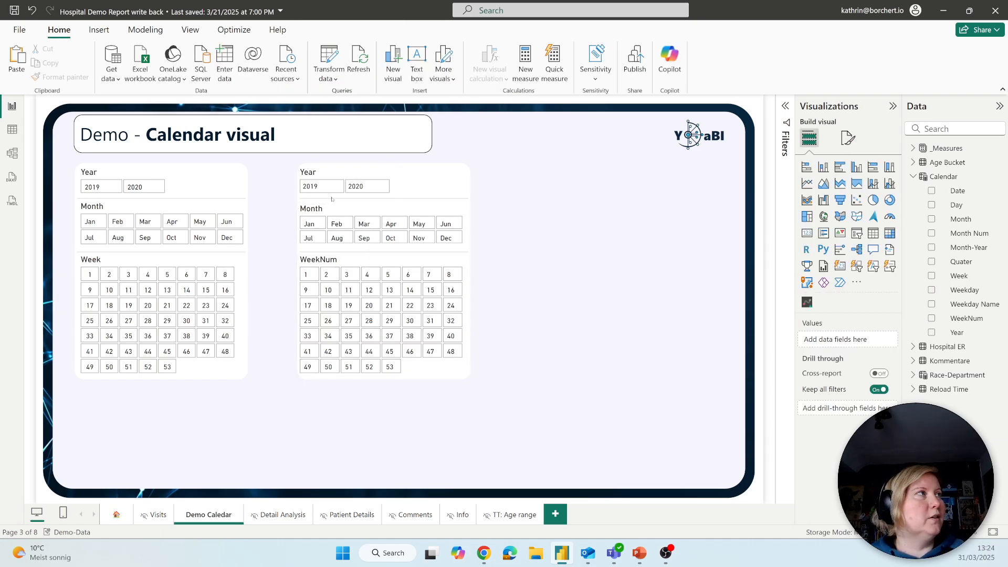
click(321, 186)
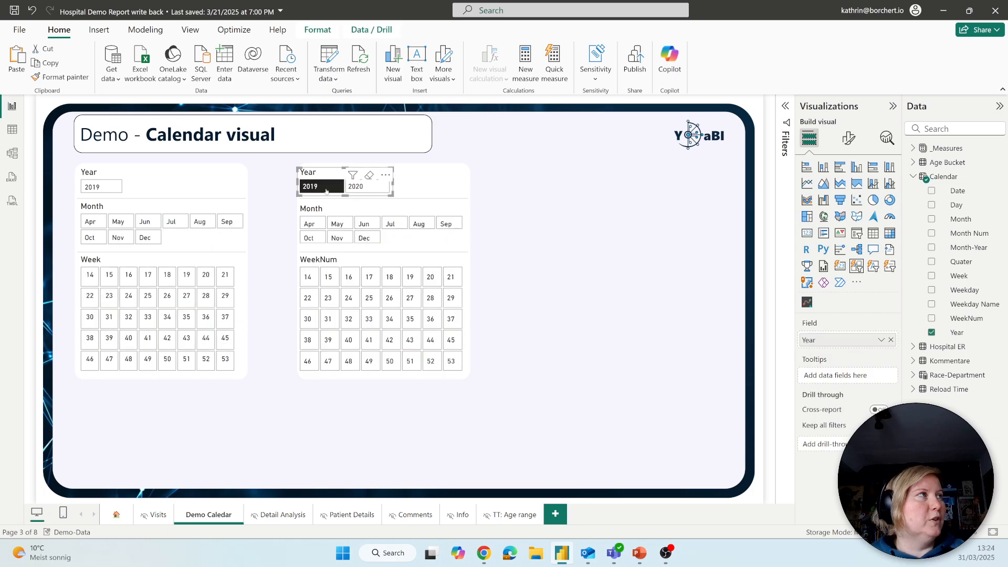